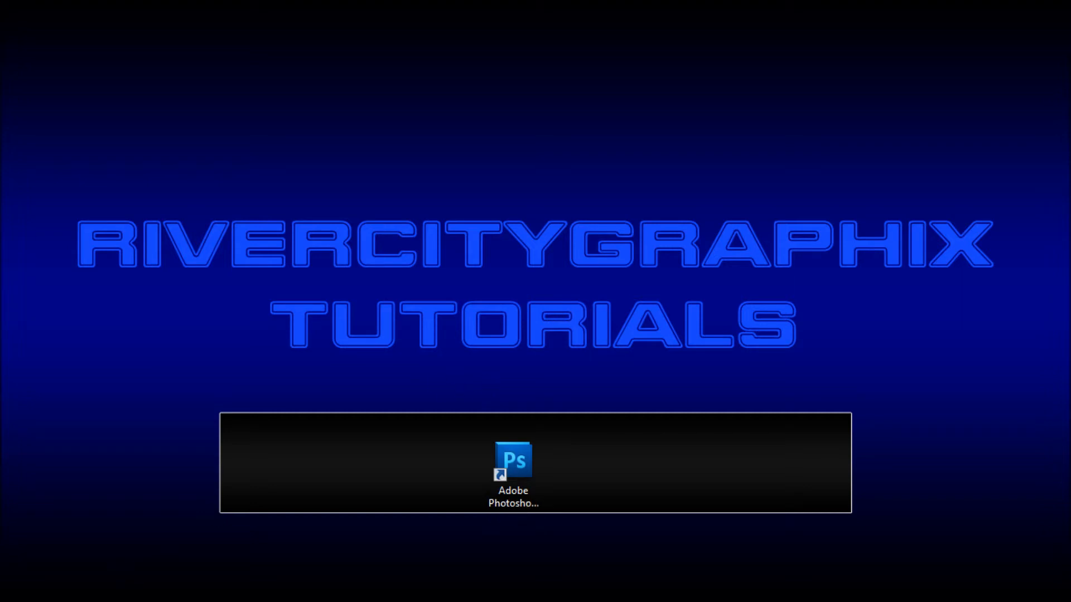
Launch Adobe Photoshop CS5 from its shortcut
double_click(513, 460)
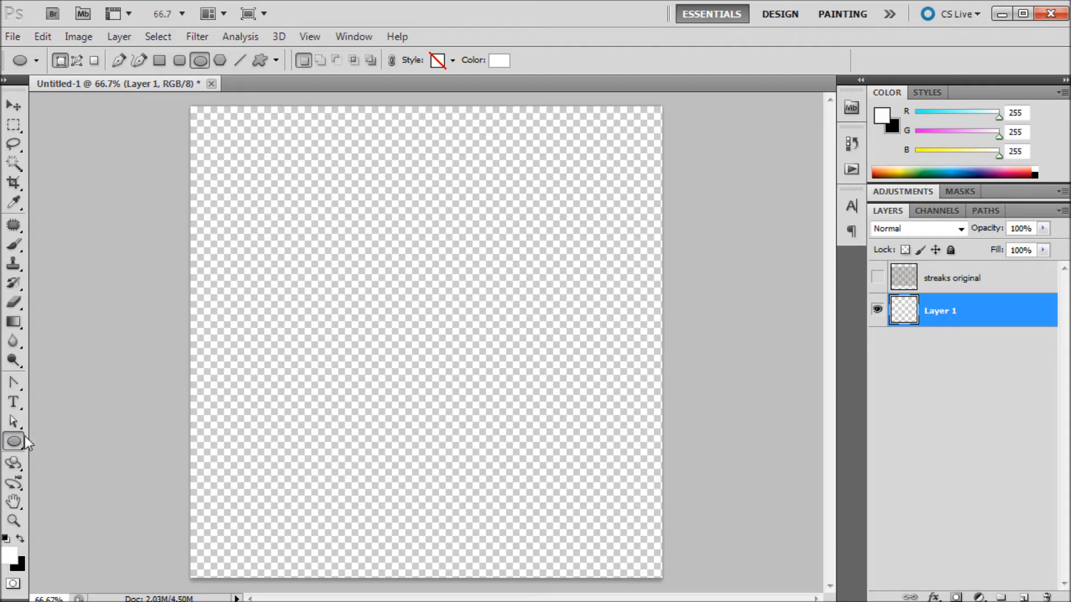
Give the ellipse shape a reversed Radial Gradient Overlay with a dark grey outer stop
left_click(13, 442)
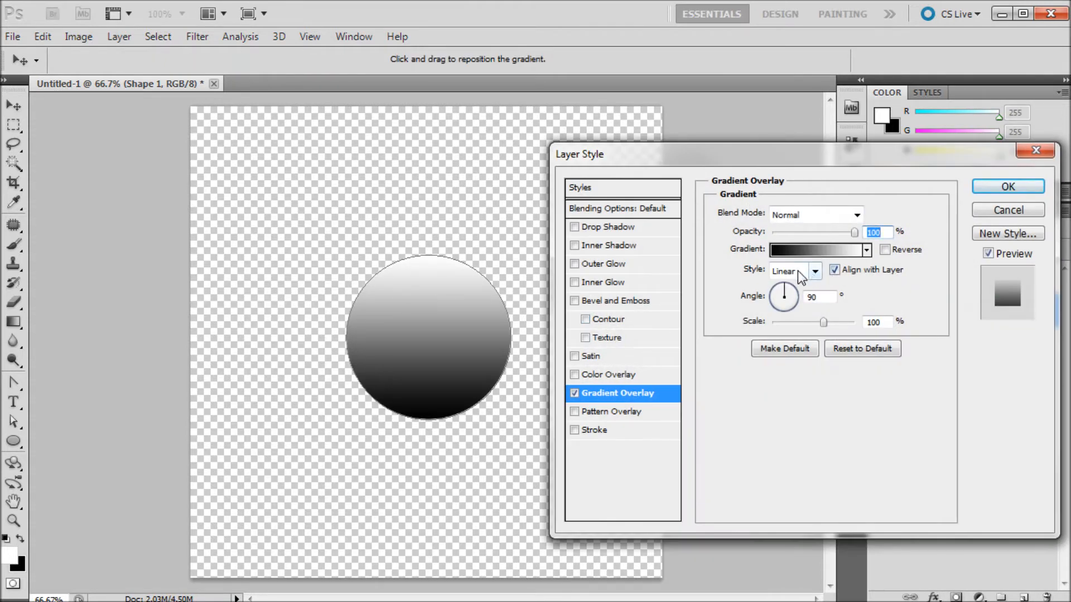
left_click(813, 271)
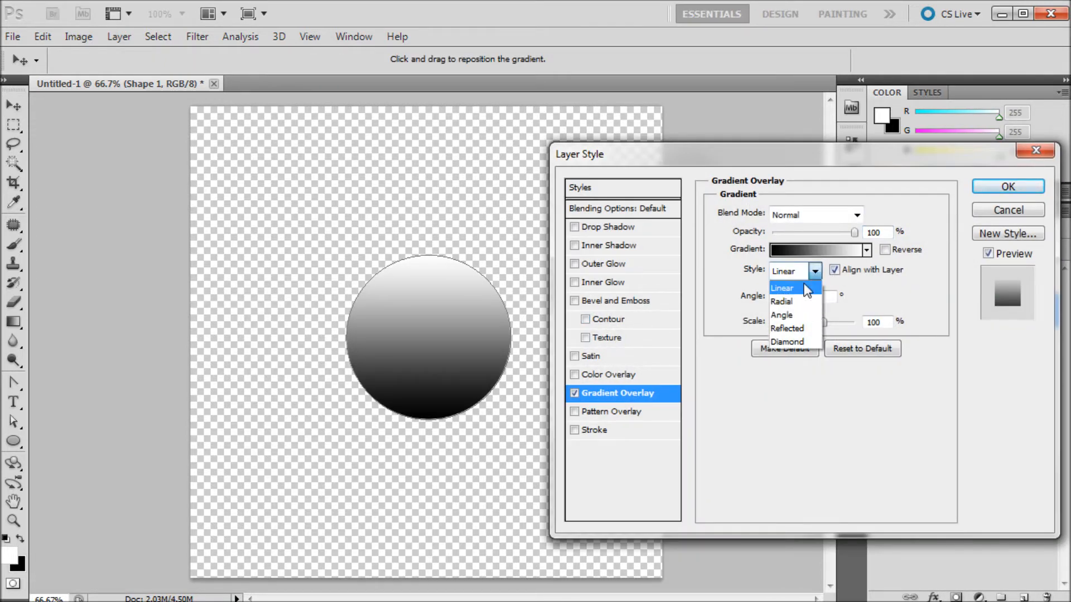
left_click(780, 301)
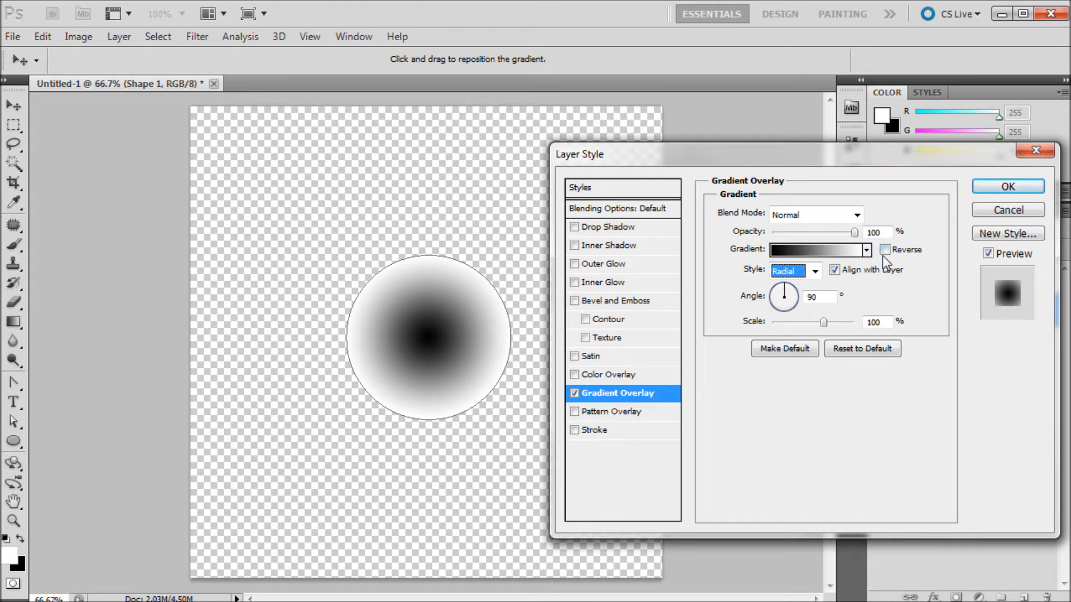
left_click(816, 248)
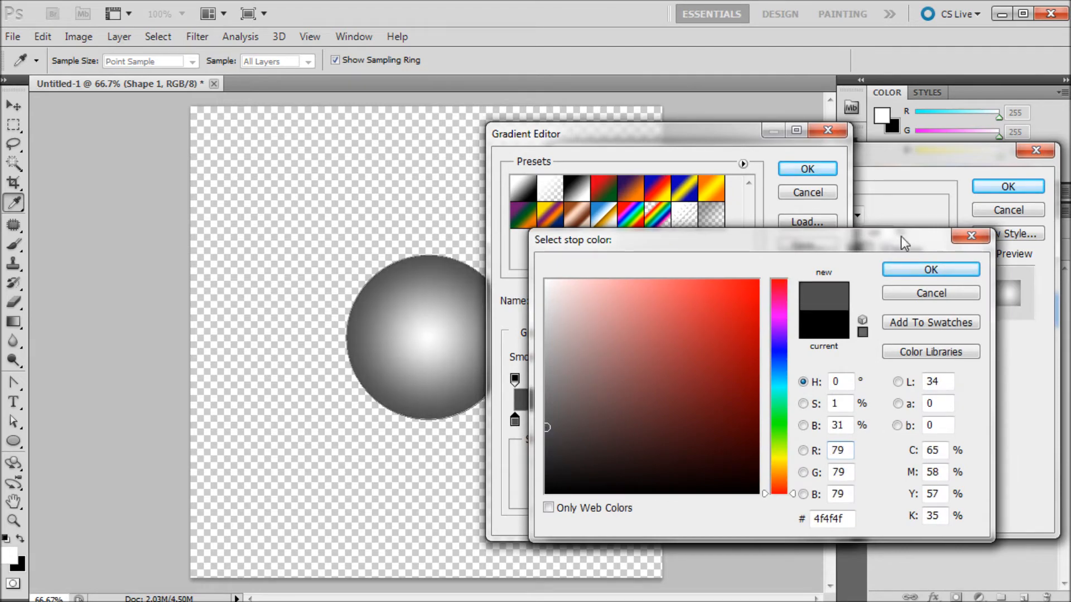
left_click(931, 269)
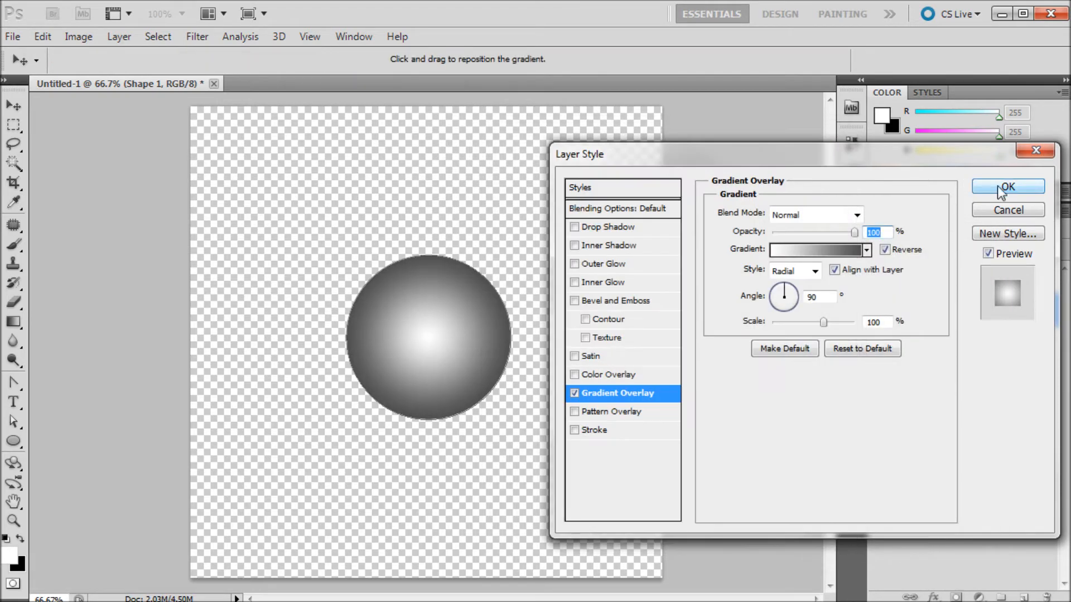
left_click(1006, 186)
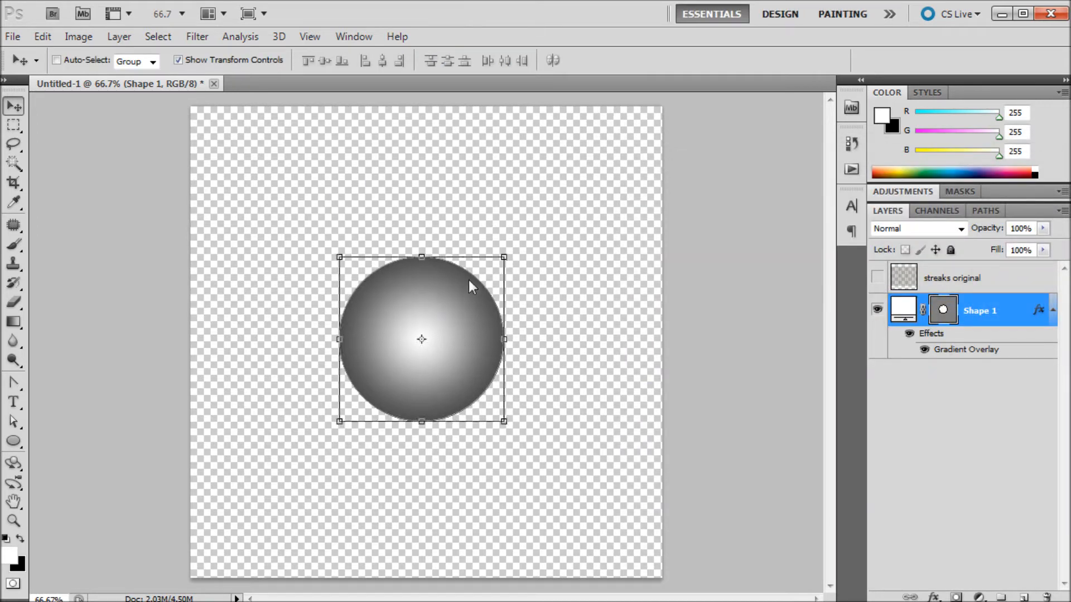
mouse_move(601, 304)
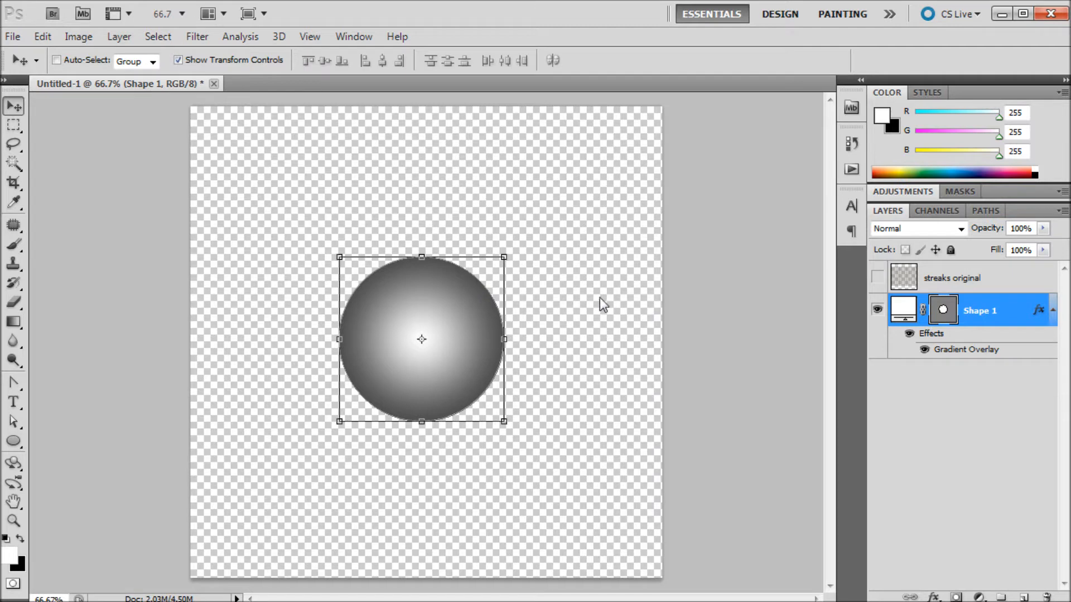
mouse_move(501, 251)
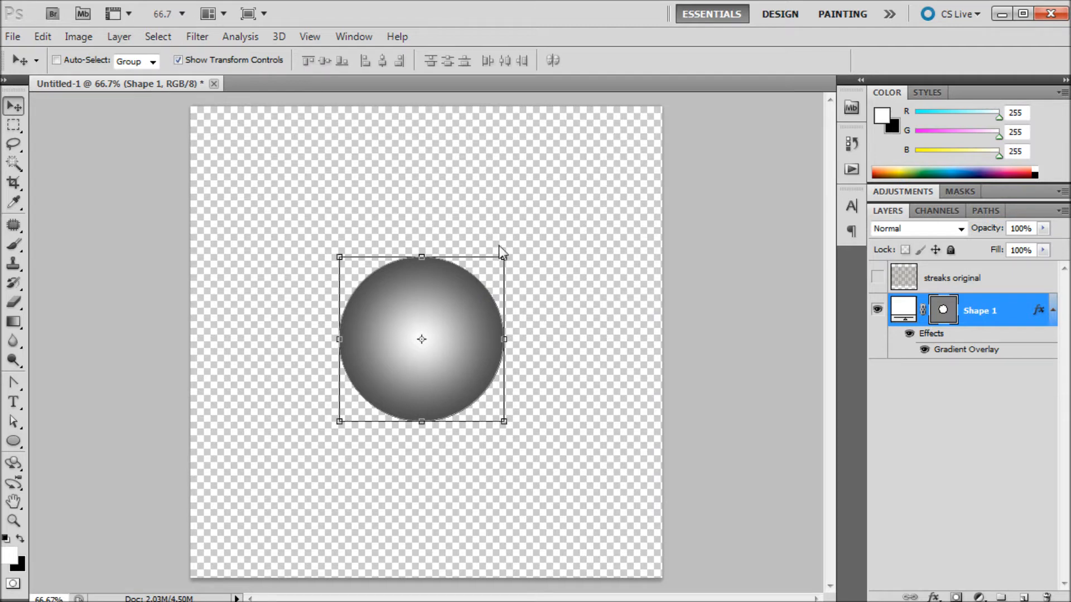
mouse_move(26, 136)
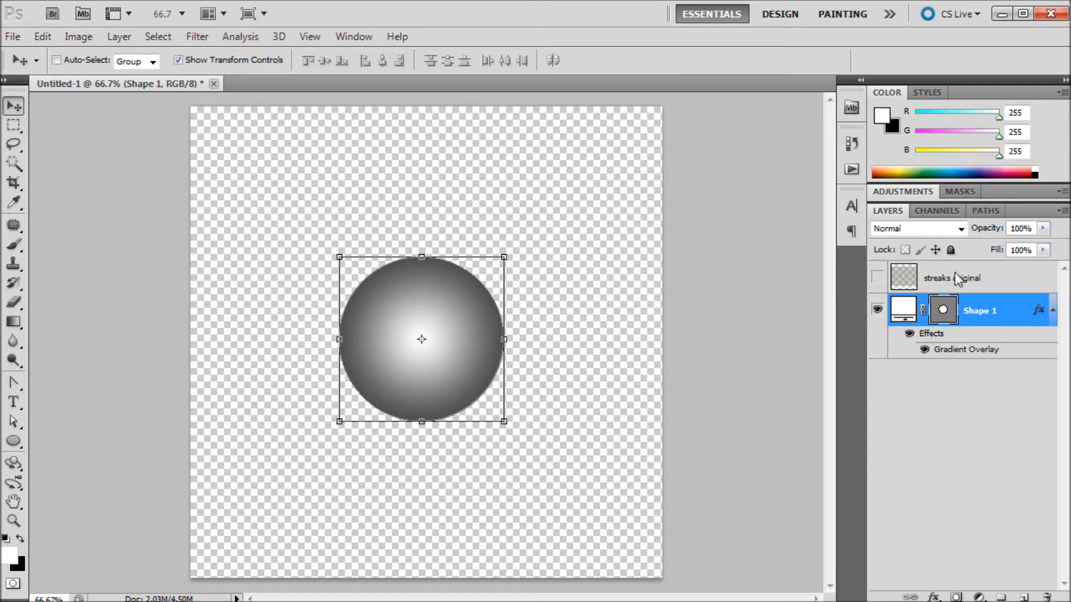
Make the streaks original layer visible over the grey ball
left_click(878, 278)
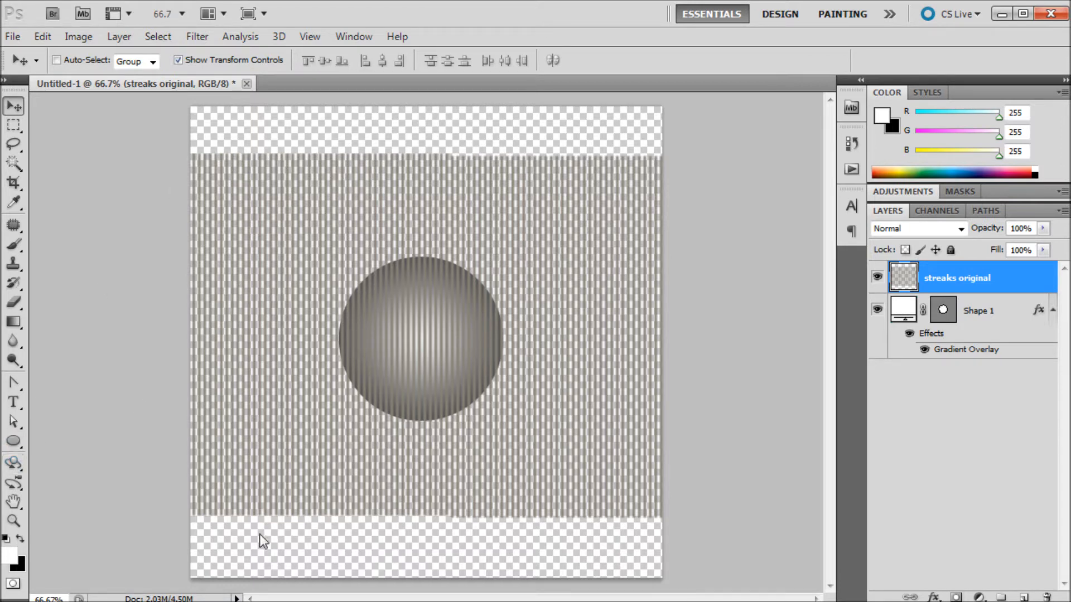
mouse_move(457, 262)
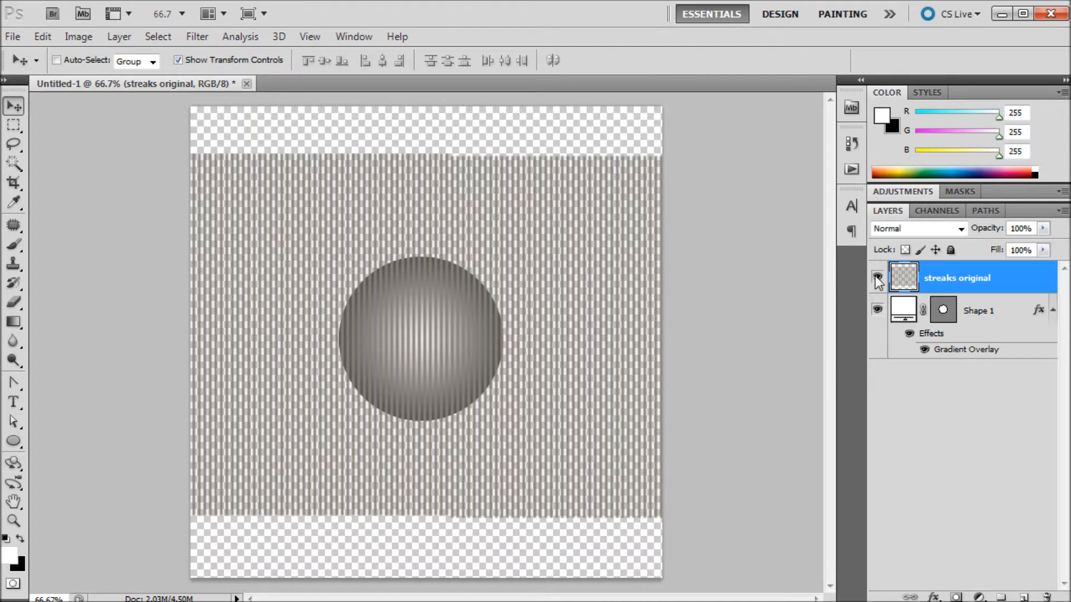
left_click(877, 277)
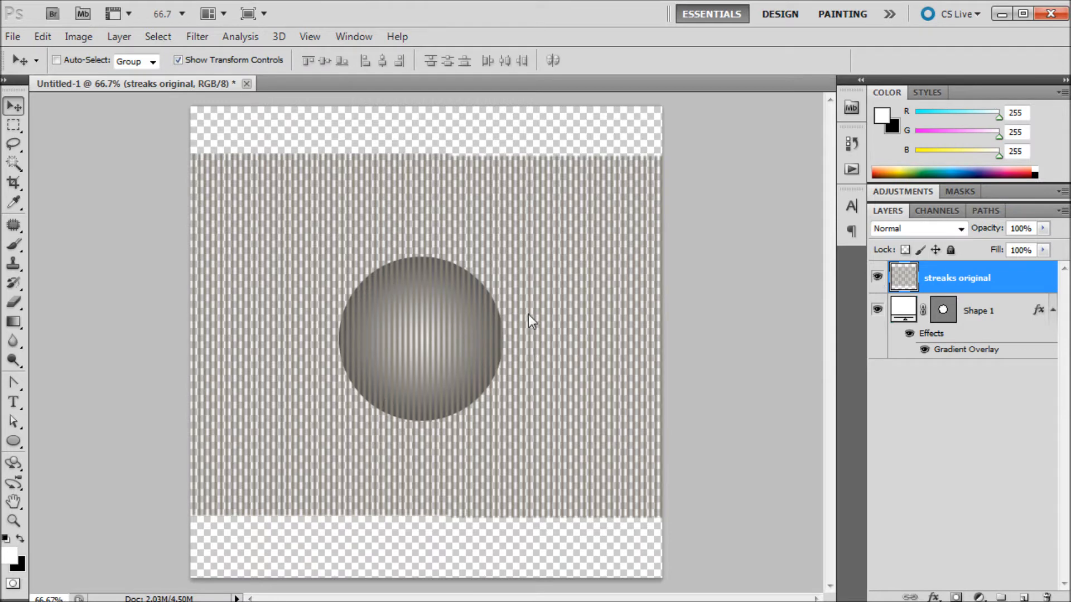
mouse_move(459, 261)
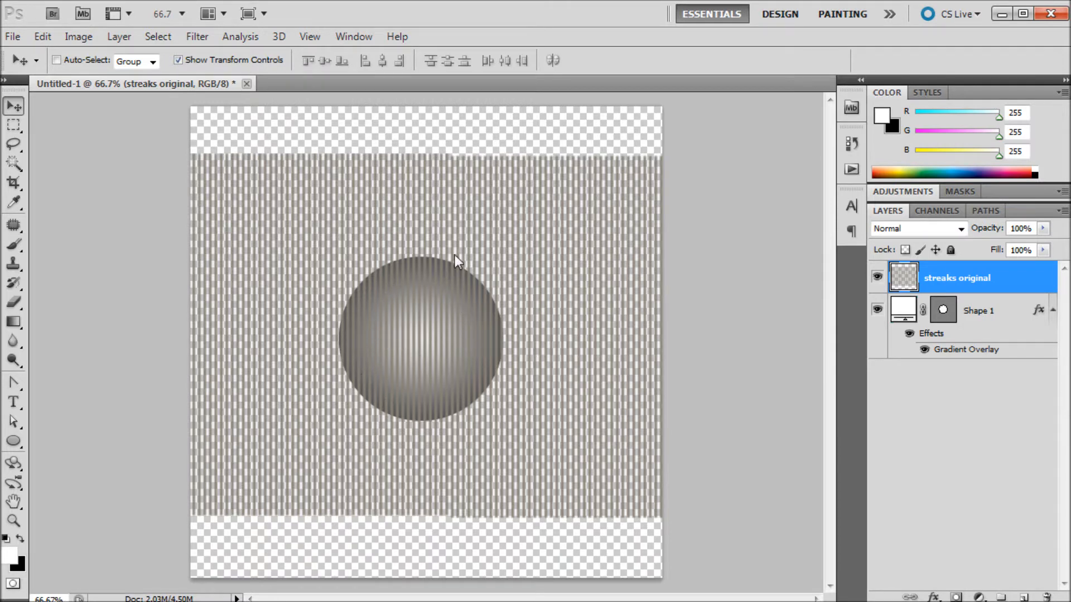
mouse_move(408, 282)
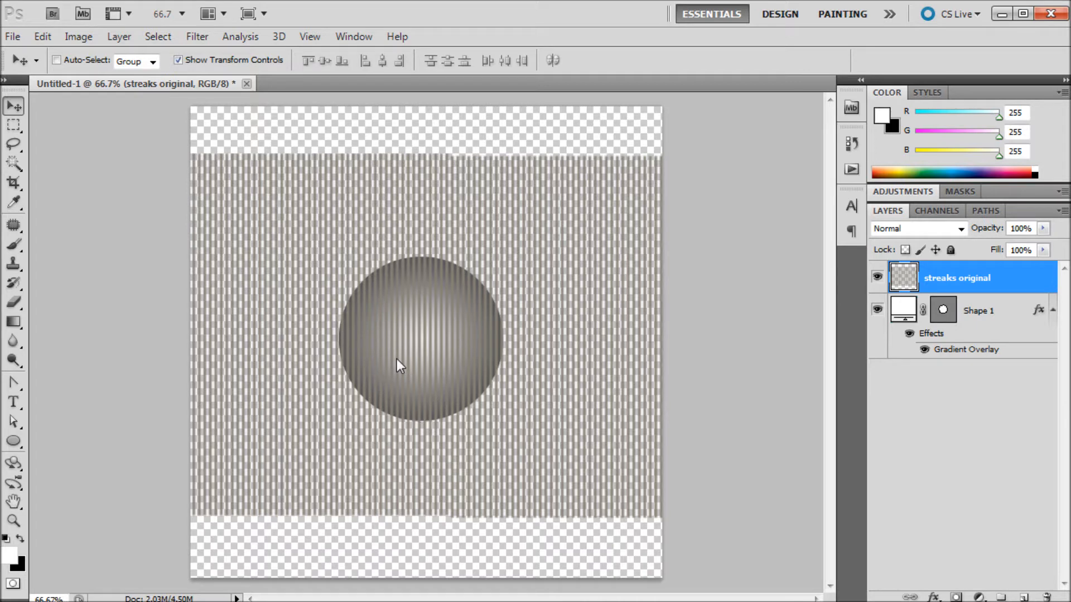
mouse_move(724, 306)
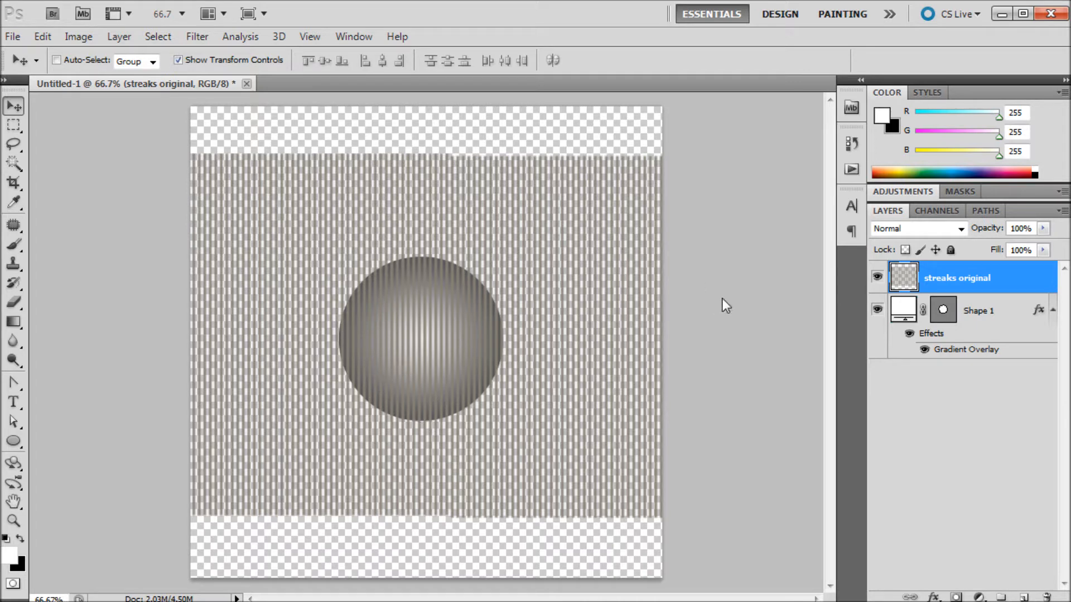
mouse_move(441, 144)
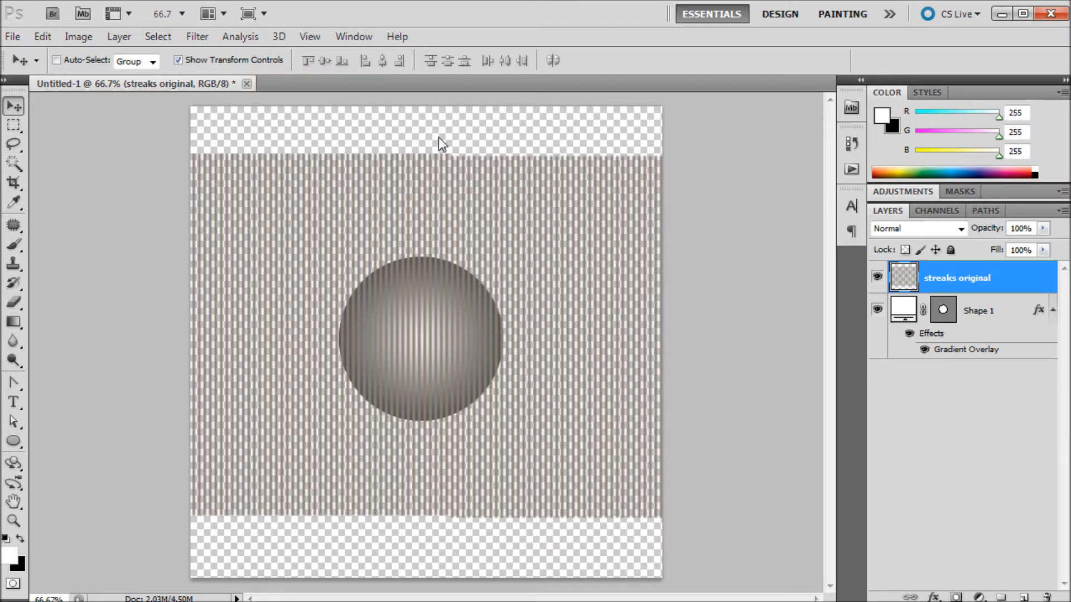
mouse_move(856, 279)
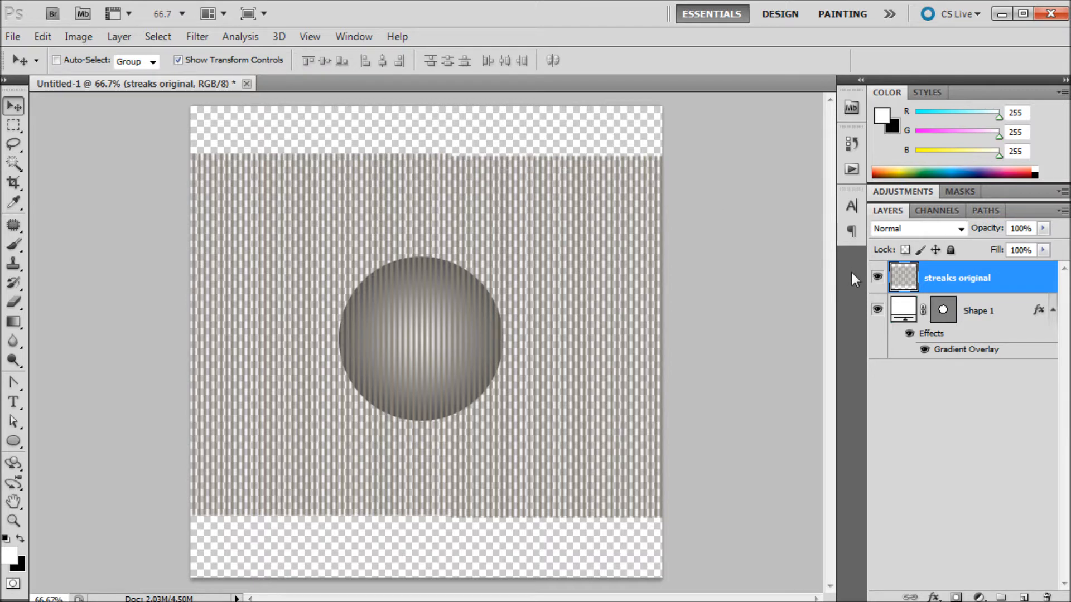
Hide the streaks layer, select Shape 1 and show the document's colour channels
left_click(878, 277)
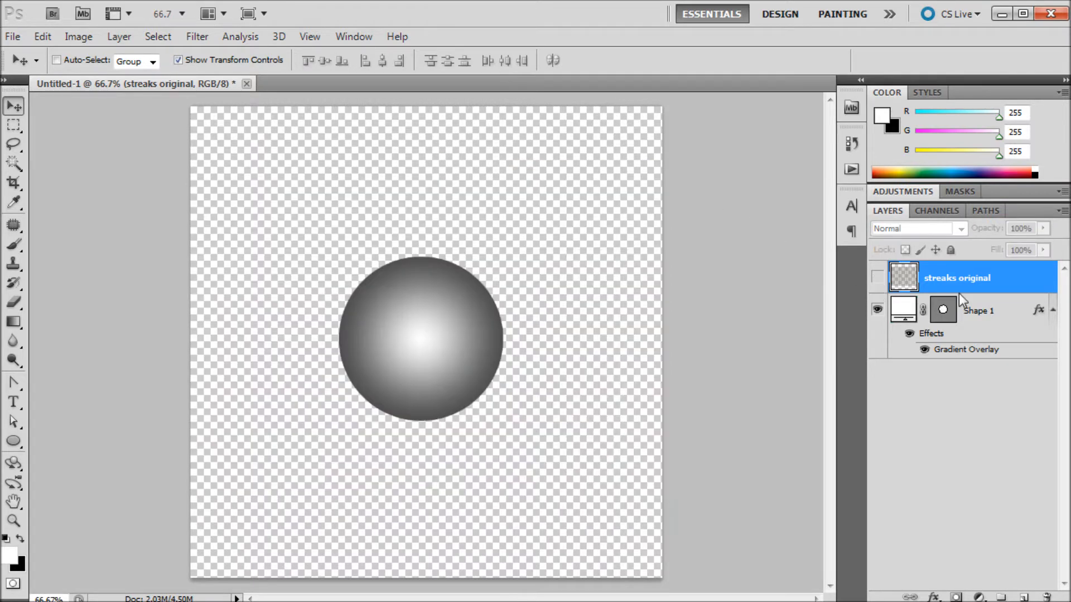
left_click(981, 311)
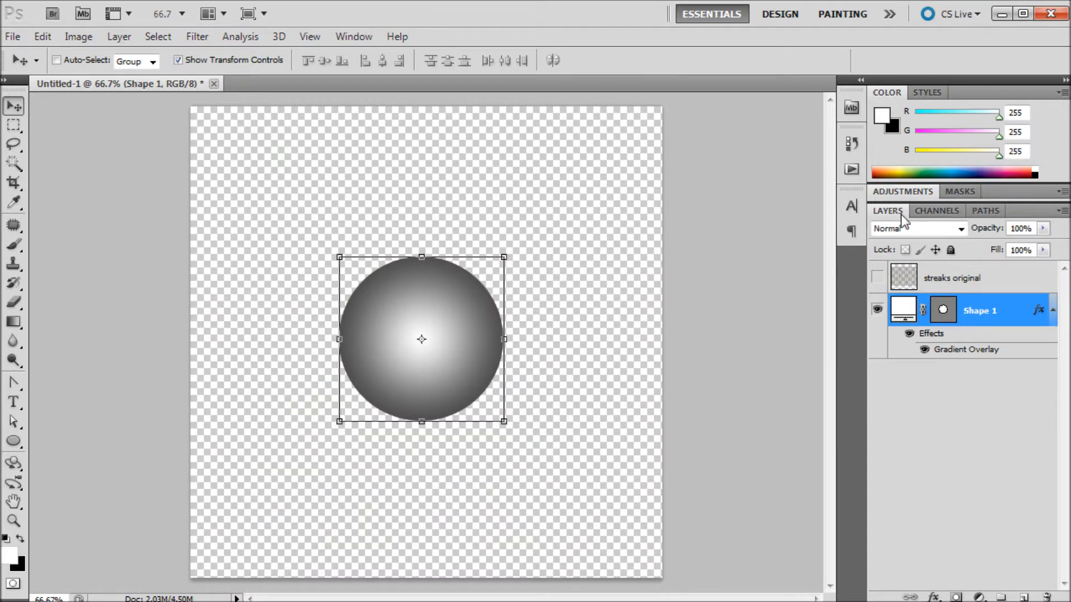
left_click(937, 211)
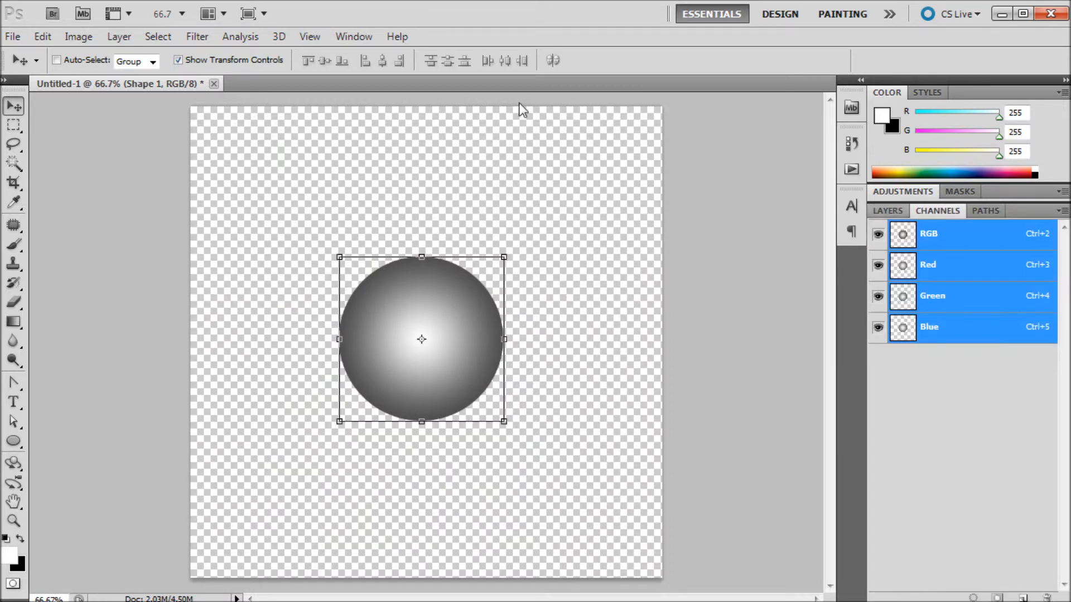
left_click(354, 36)
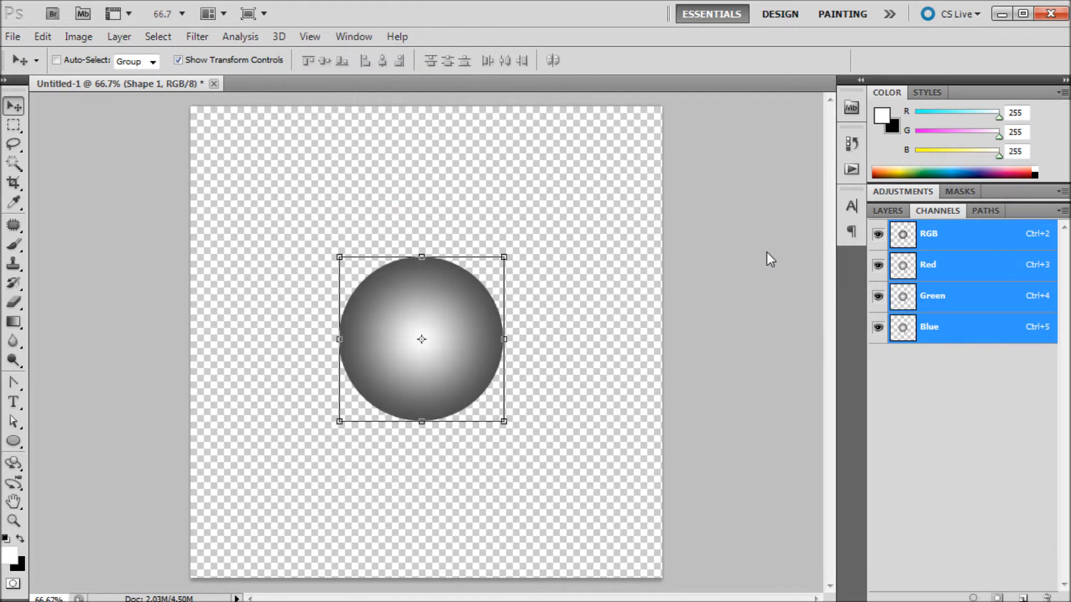
Compare the Red, Green, Blue and composite views, settling on the Blue channel
left_click(956, 327)
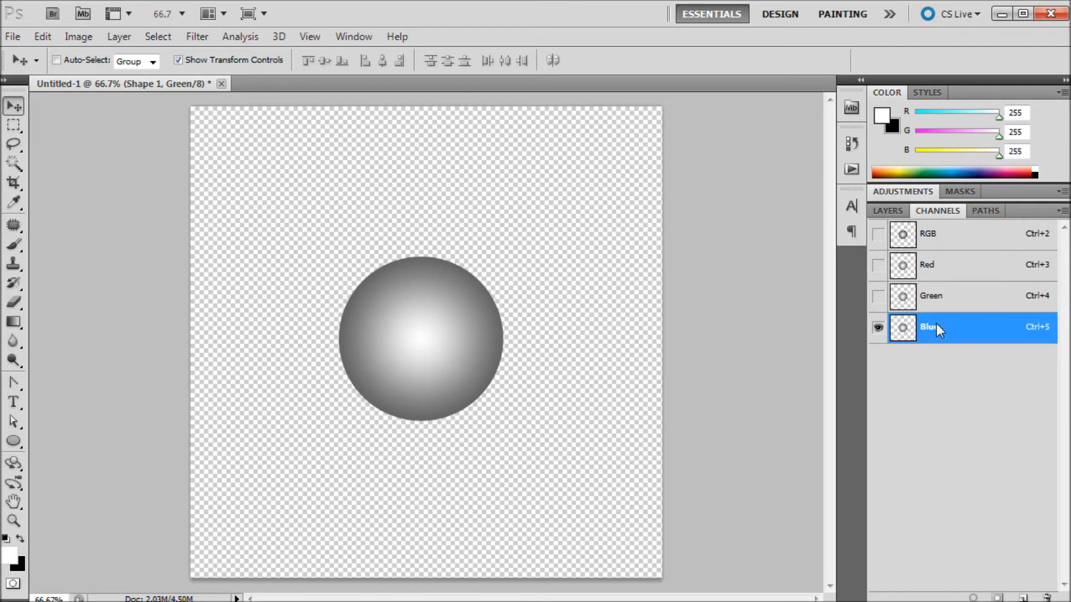
left_click(927, 266)
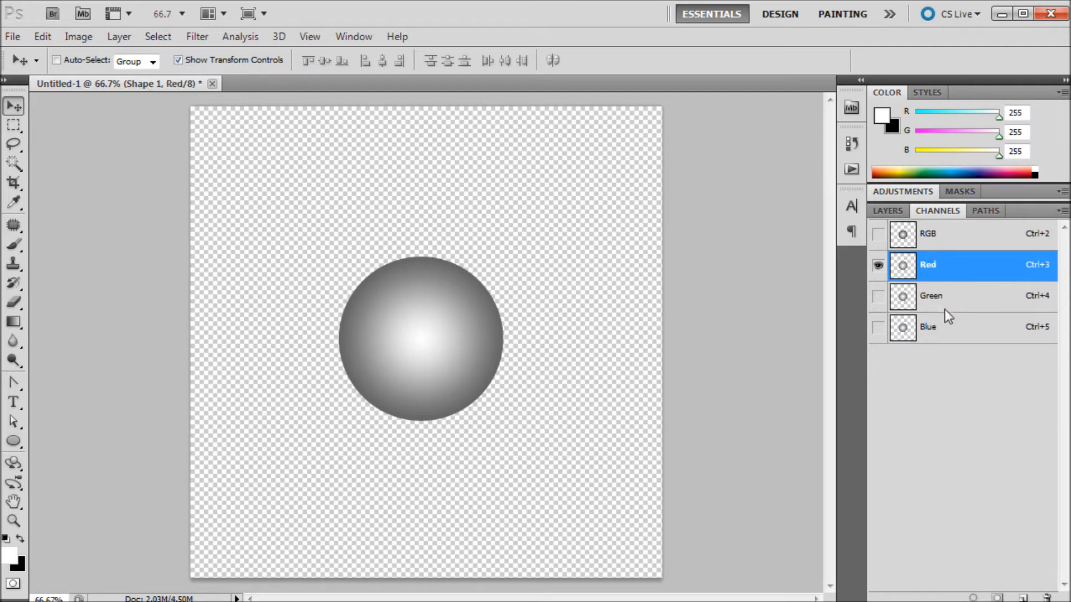
left_click(956, 327)
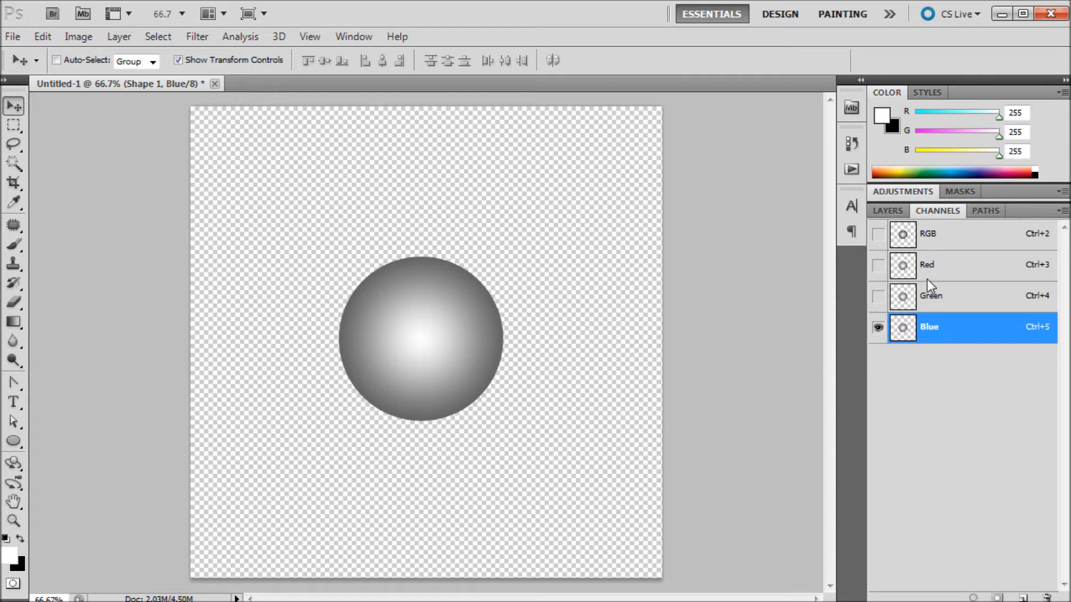
left_click(956, 266)
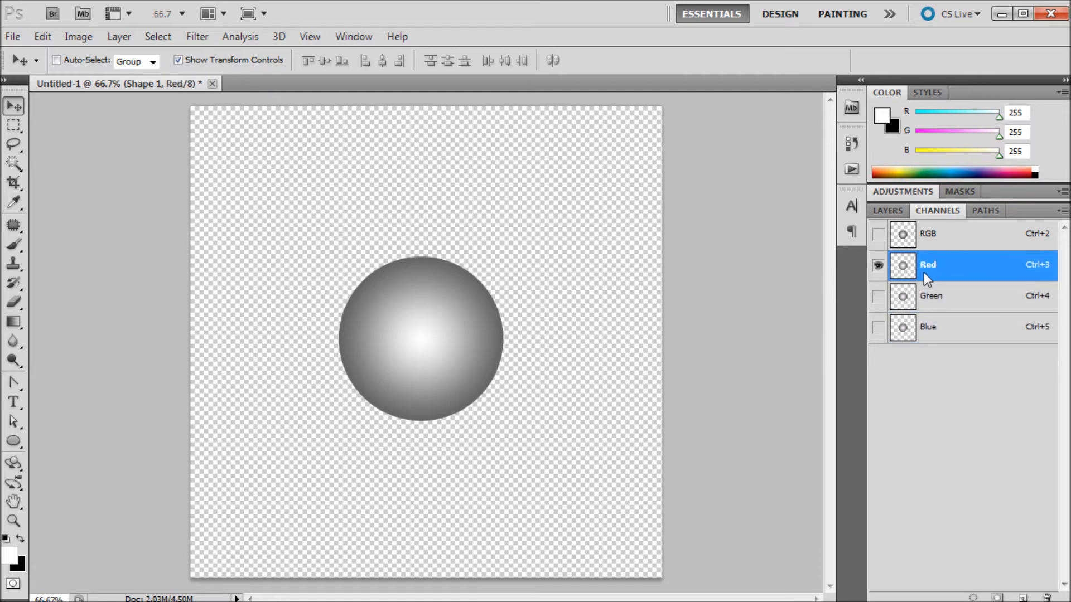
left_click(929, 233)
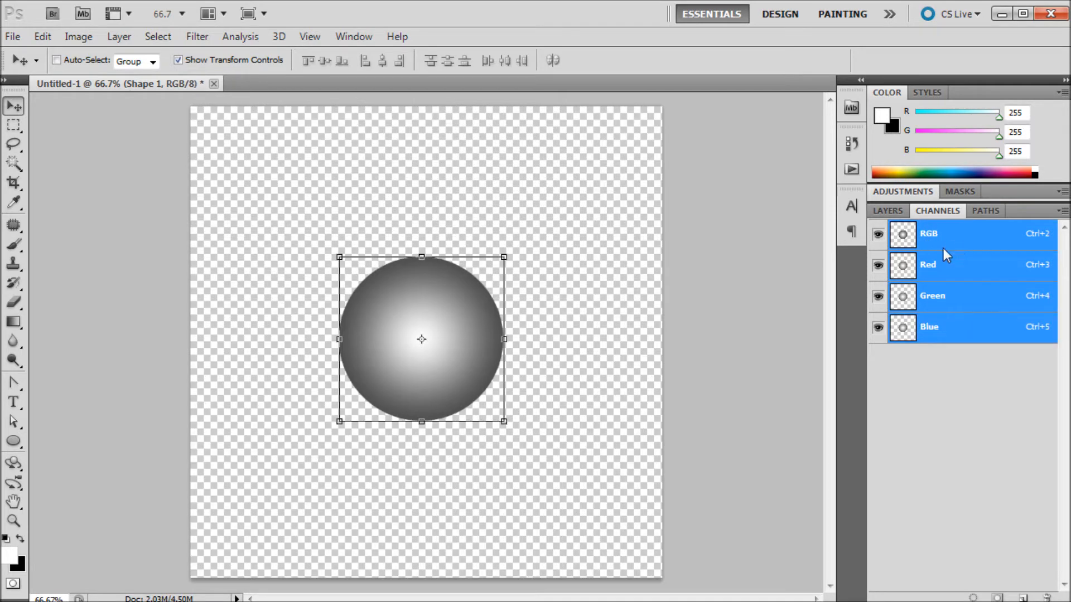
left_click(929, 326)
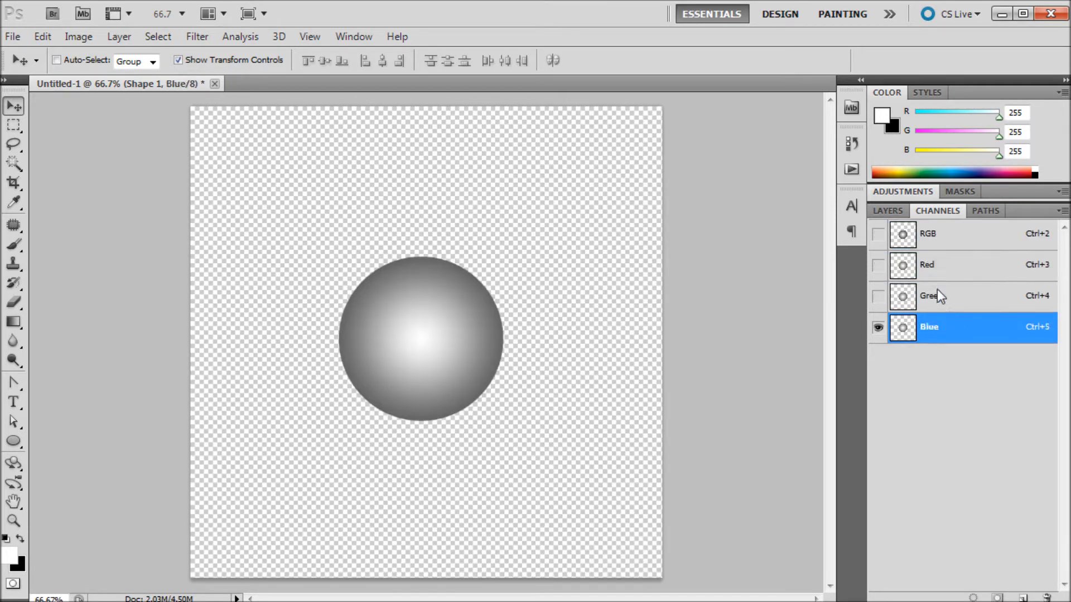
left_click(943, 296)
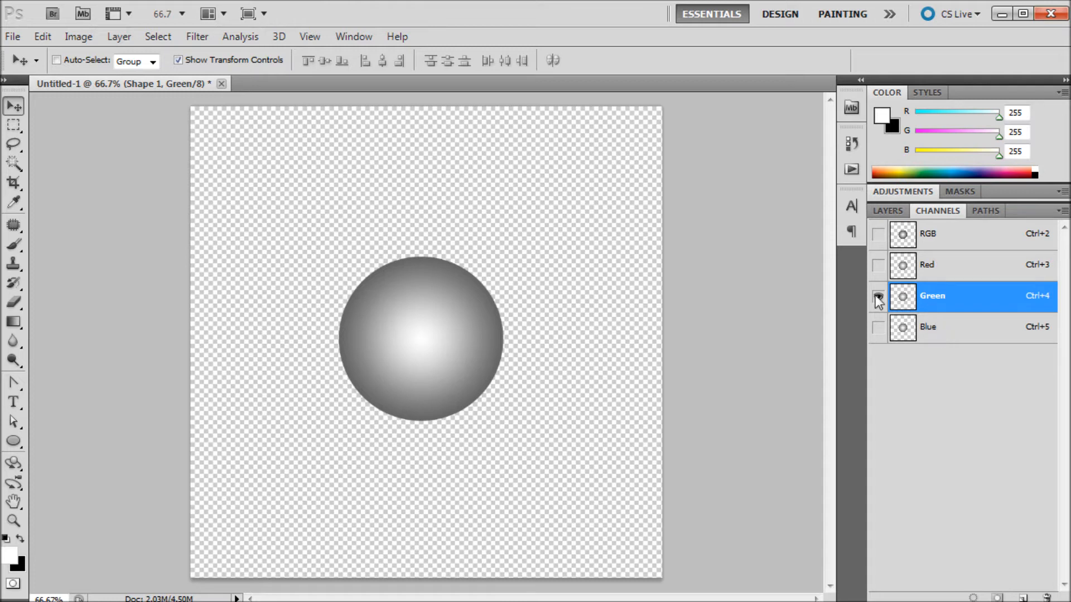
left_click(956, 327)
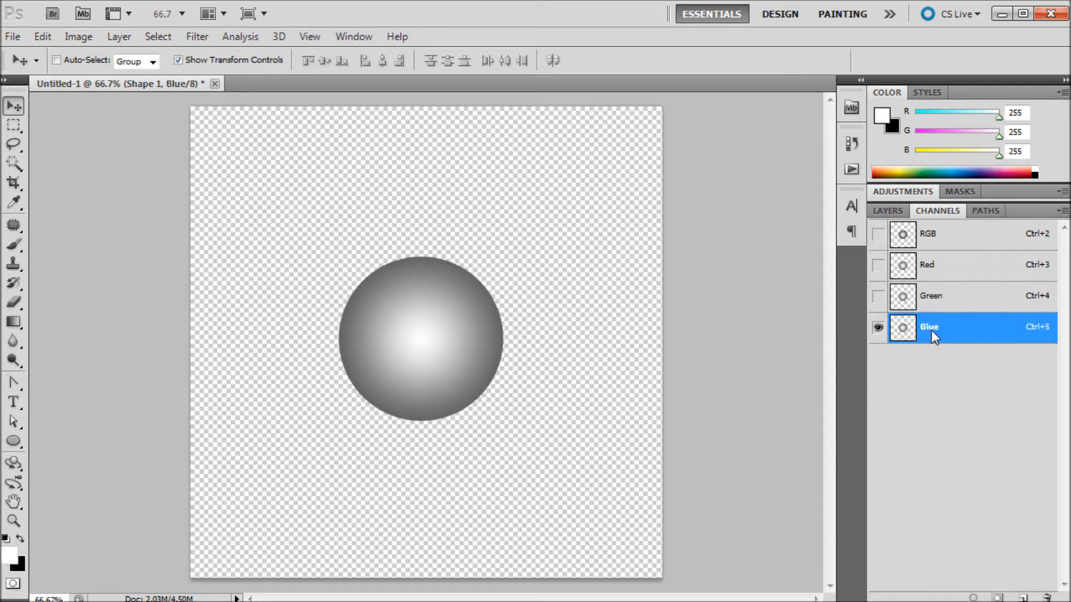
mouse_move(959, 345)
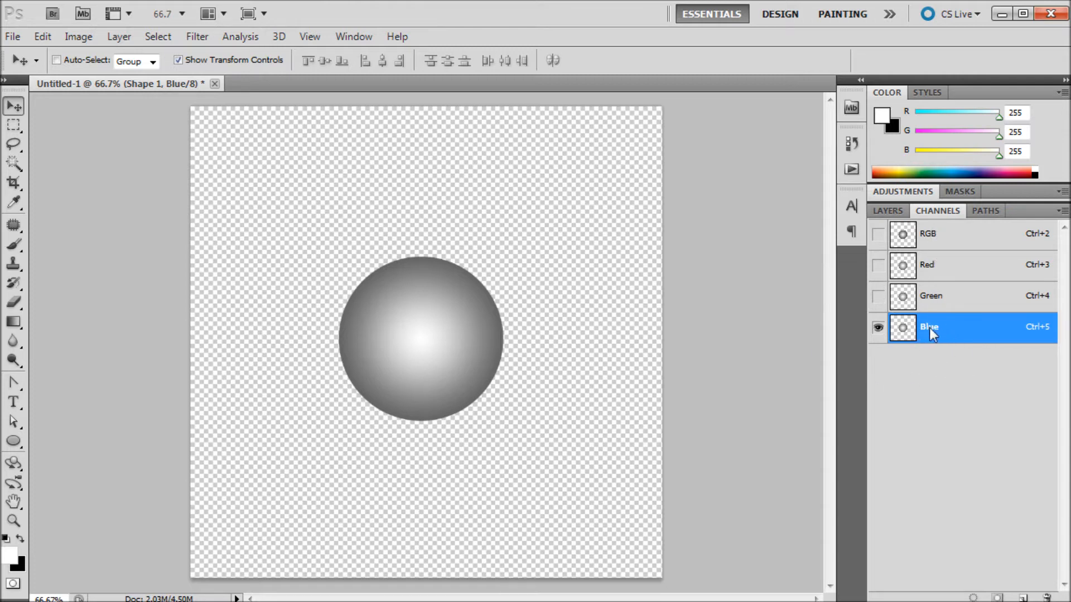
Duplicate the Blue channel into a new document, Untitled-2
right_click(929, 327)
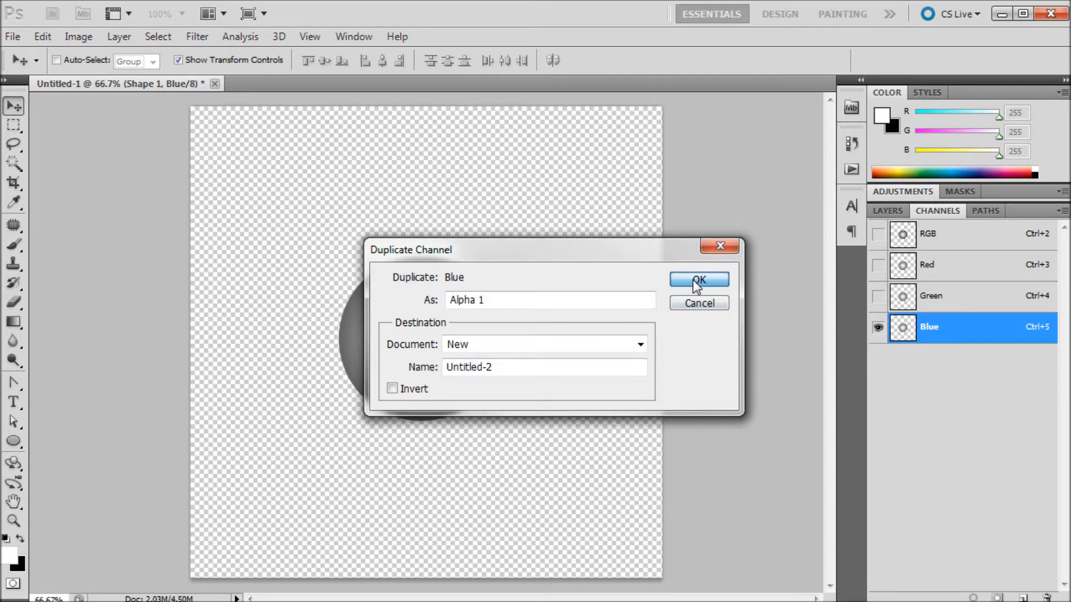
left_click(699, 280)
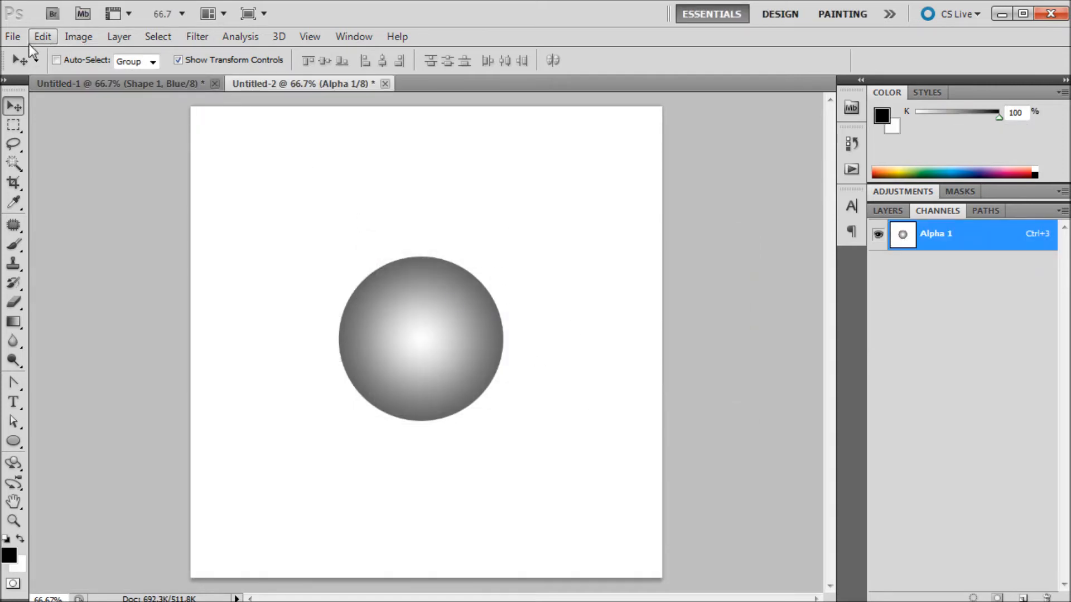
Save the channel copy as displacementmap.psd, replacing the existing file
left_click(12, 36)
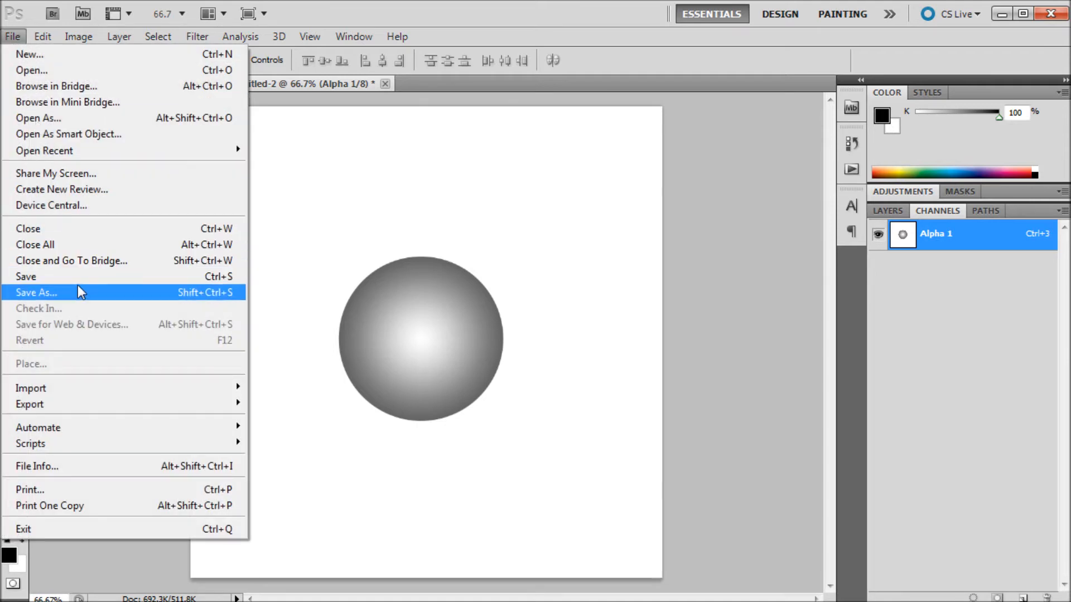
left_click(36, 293)
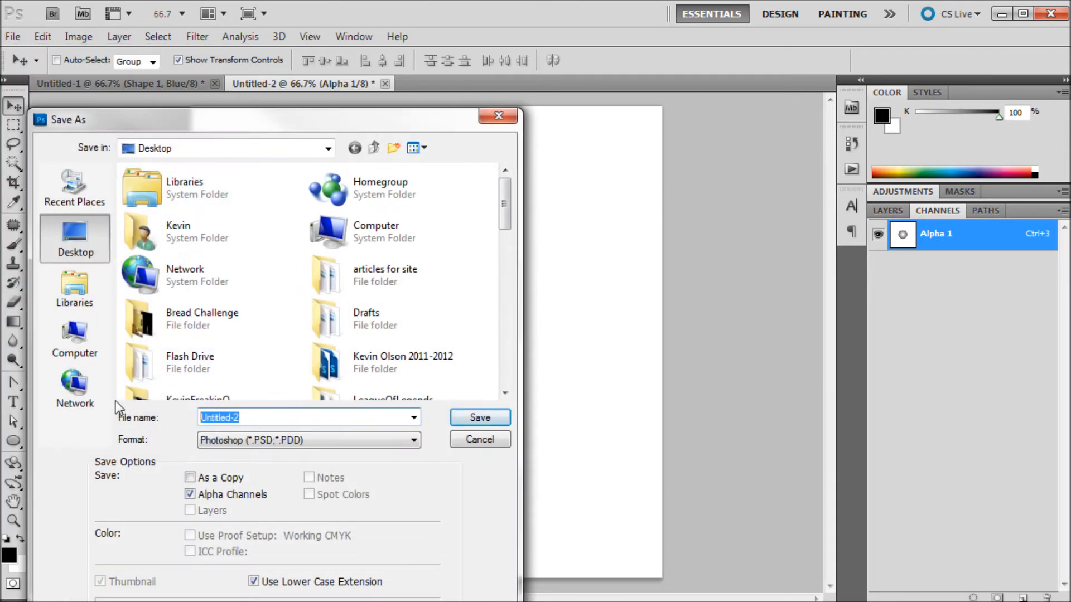
type("d")
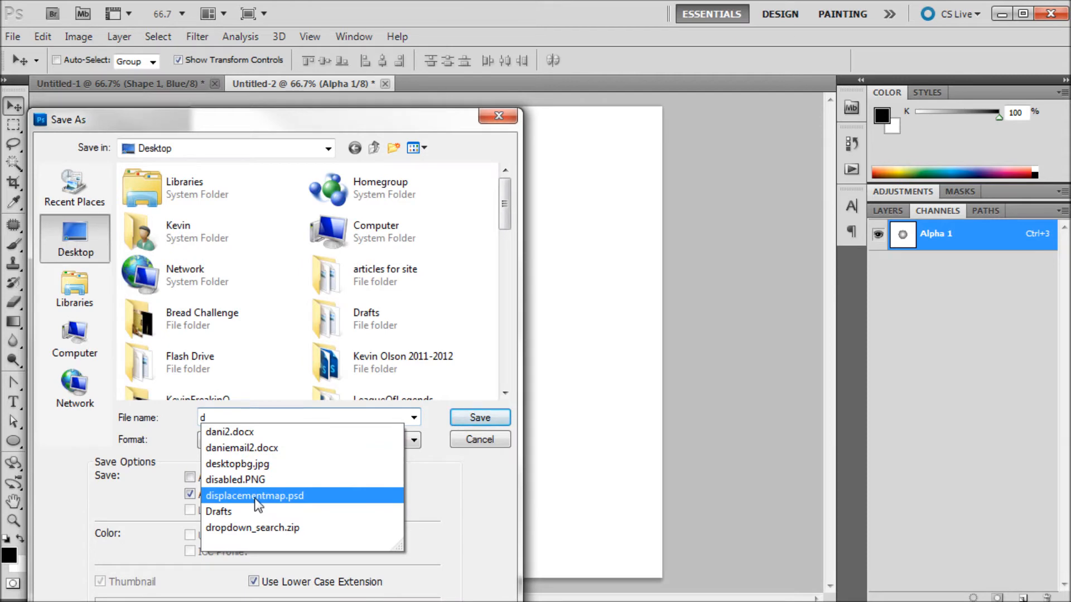
left_click(478, 417)
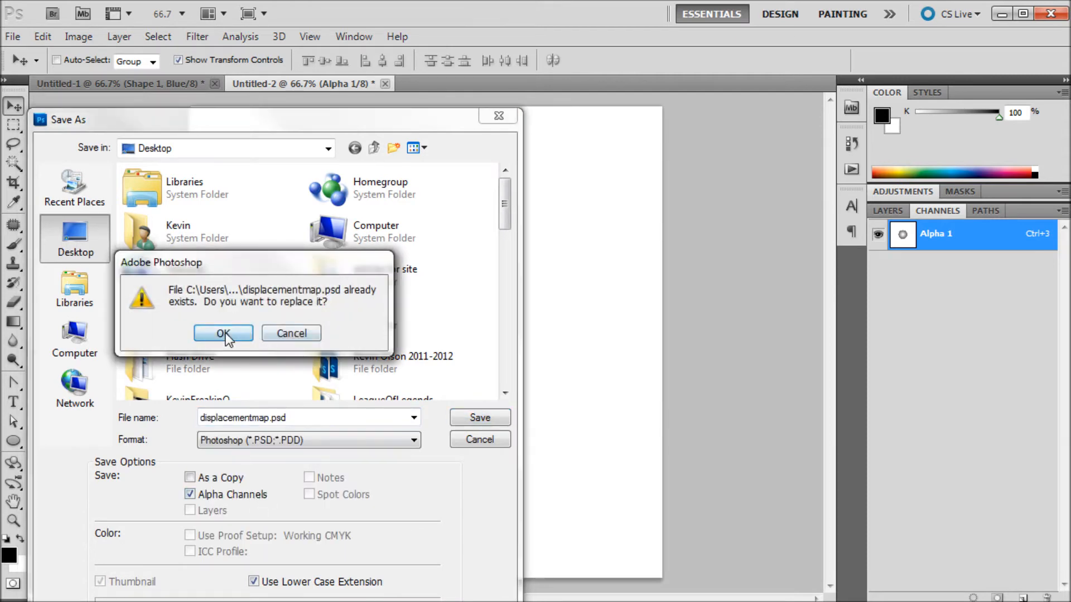
left_click(224, 333)
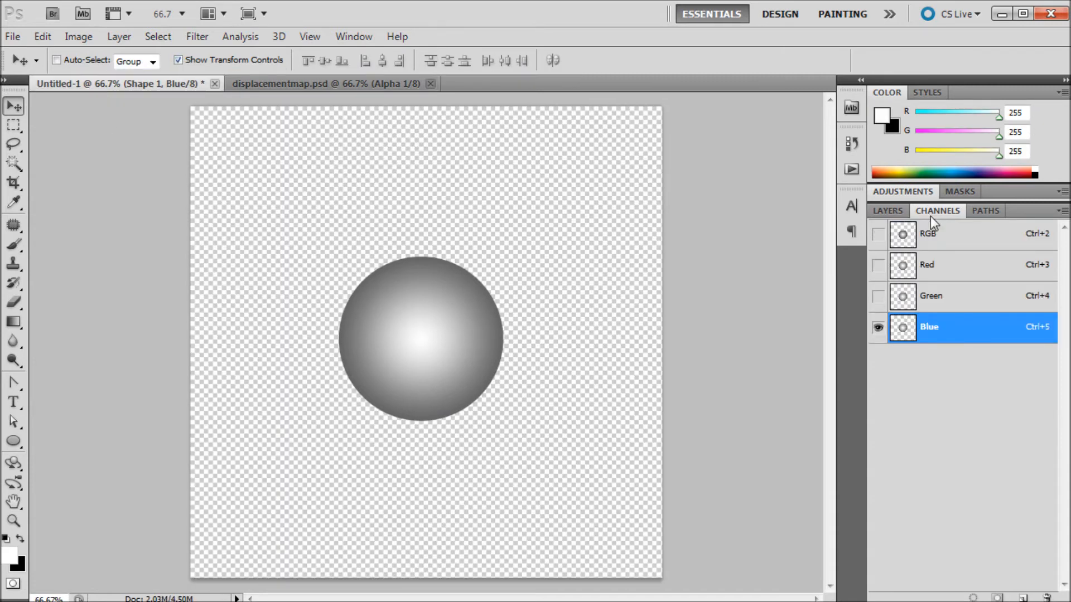
Return to the RGB composite and make the streaks original layer visible again
left_click(926, 234)
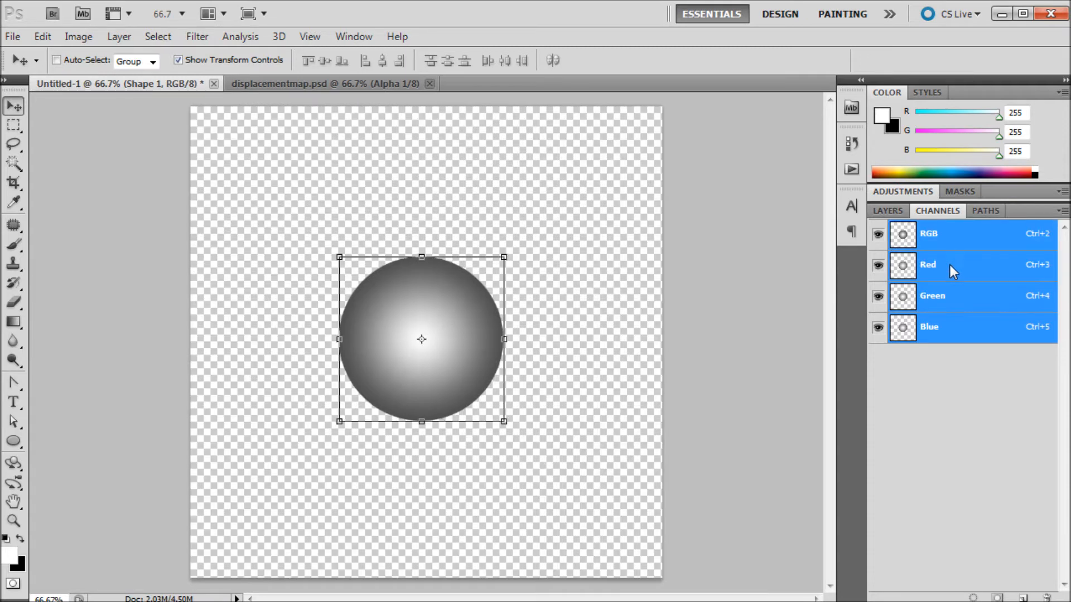
left_click(887, 211)
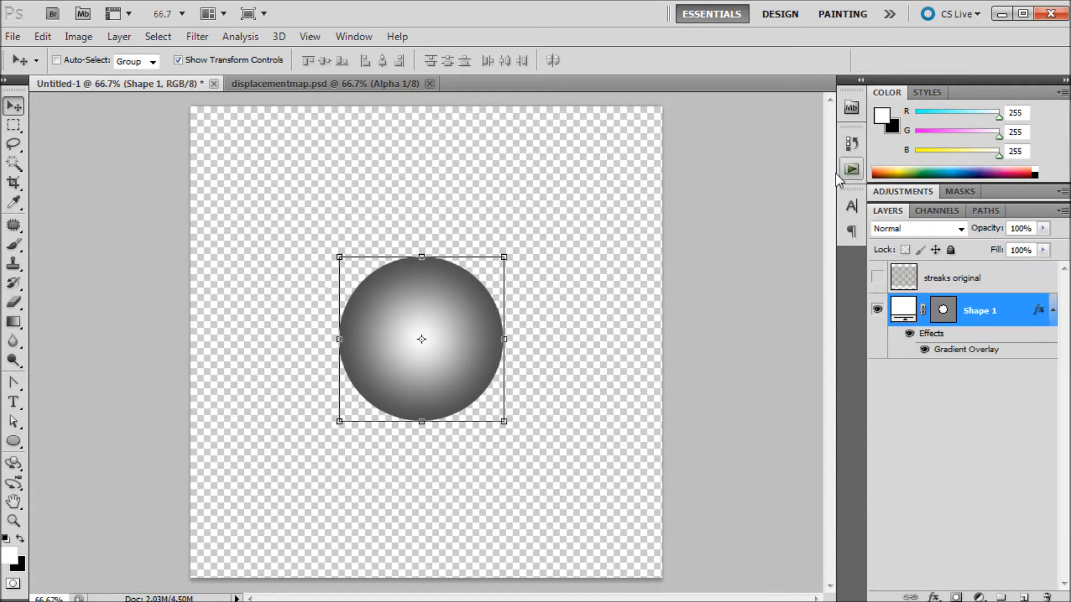
left_click(952, 278)
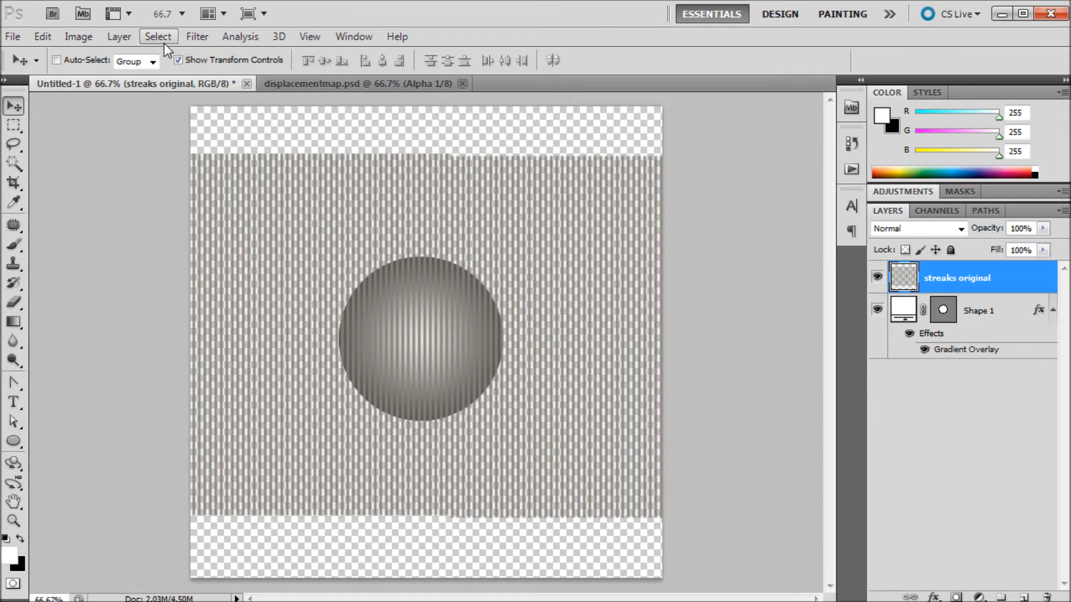
Set the Displace filter to scale 40 with Stretch To Fit and confirm its settings
left_click(196, 36)
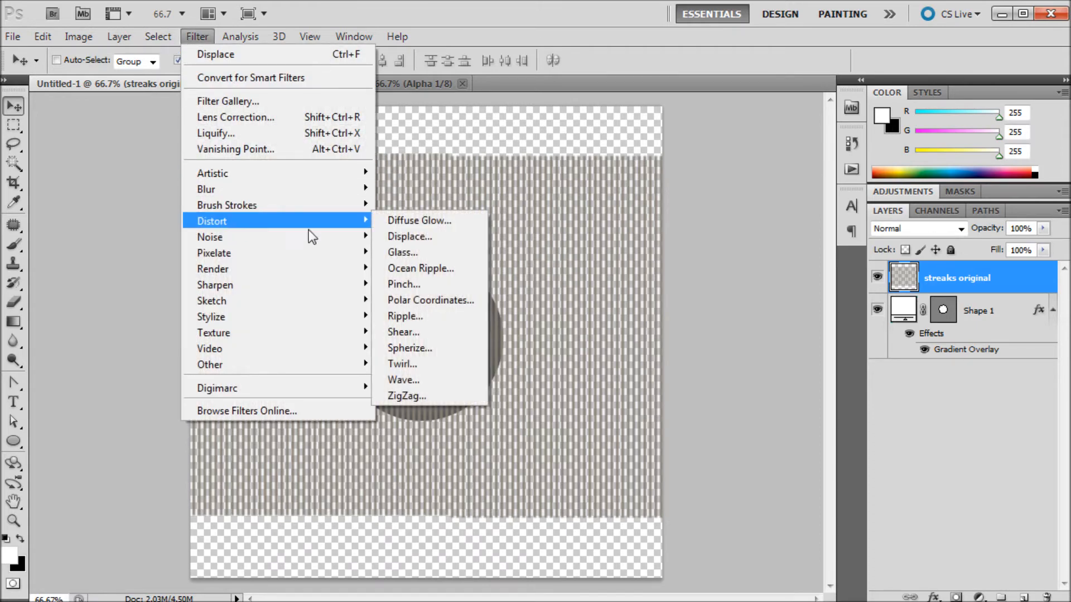
left_click(409, 237)
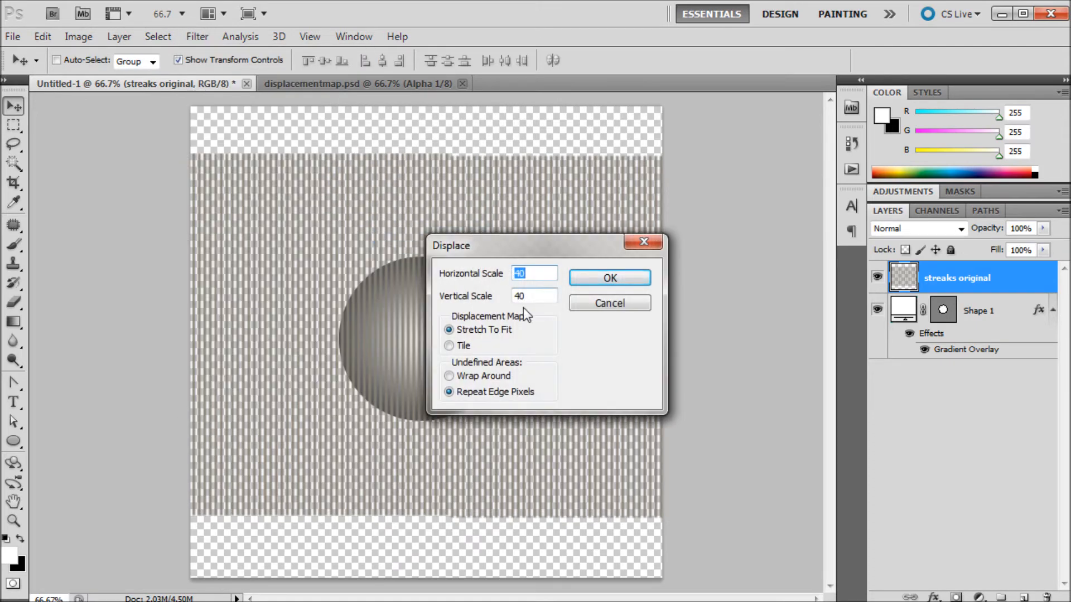
left_click_drag(451, 245, 573, 251)
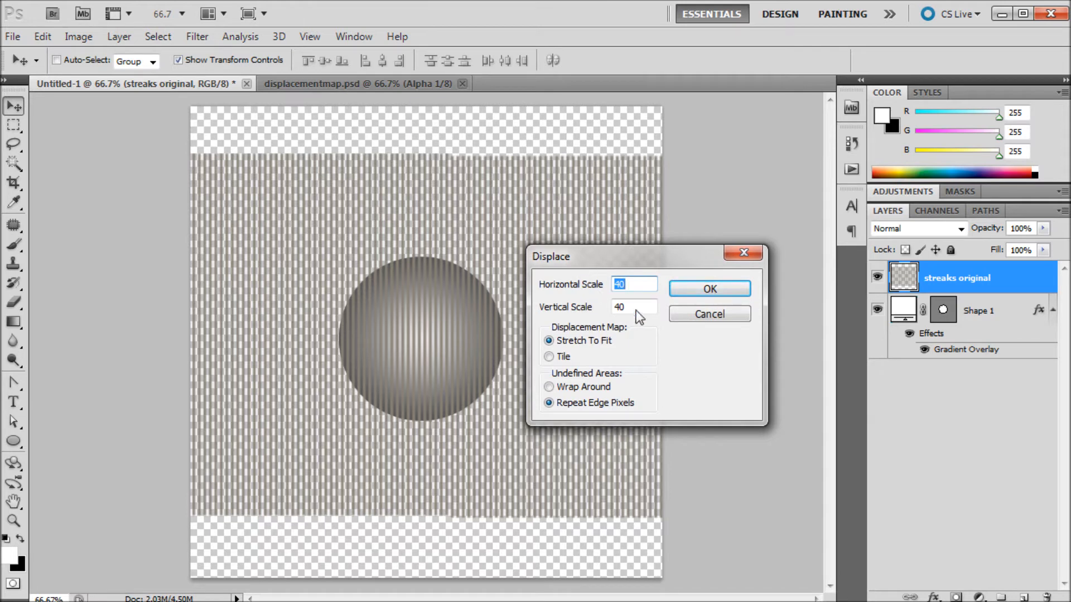
left_click(631, 306)
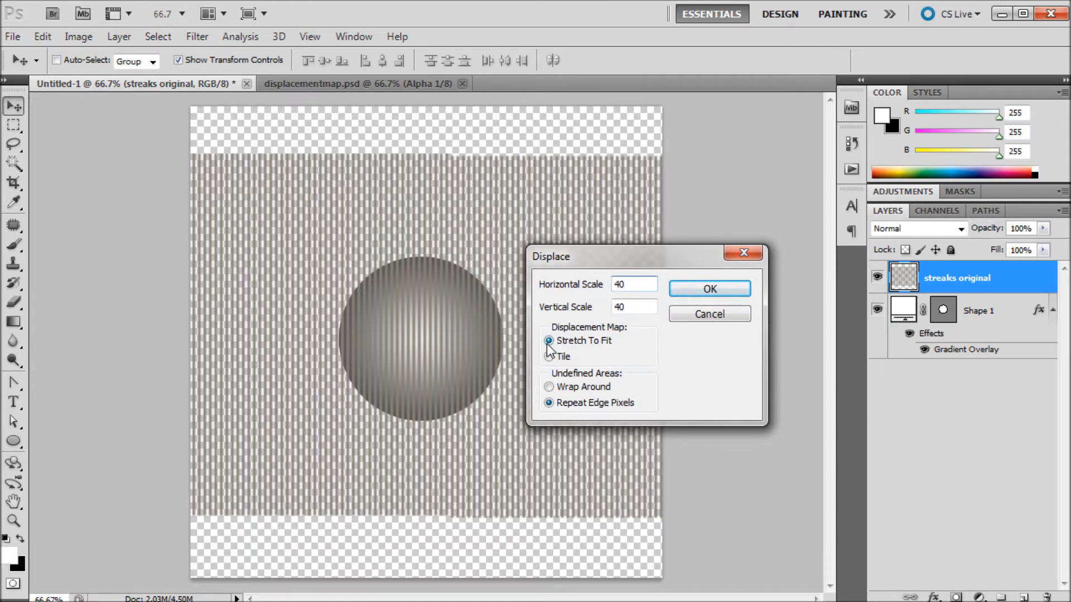
mouse_move(350, 278)
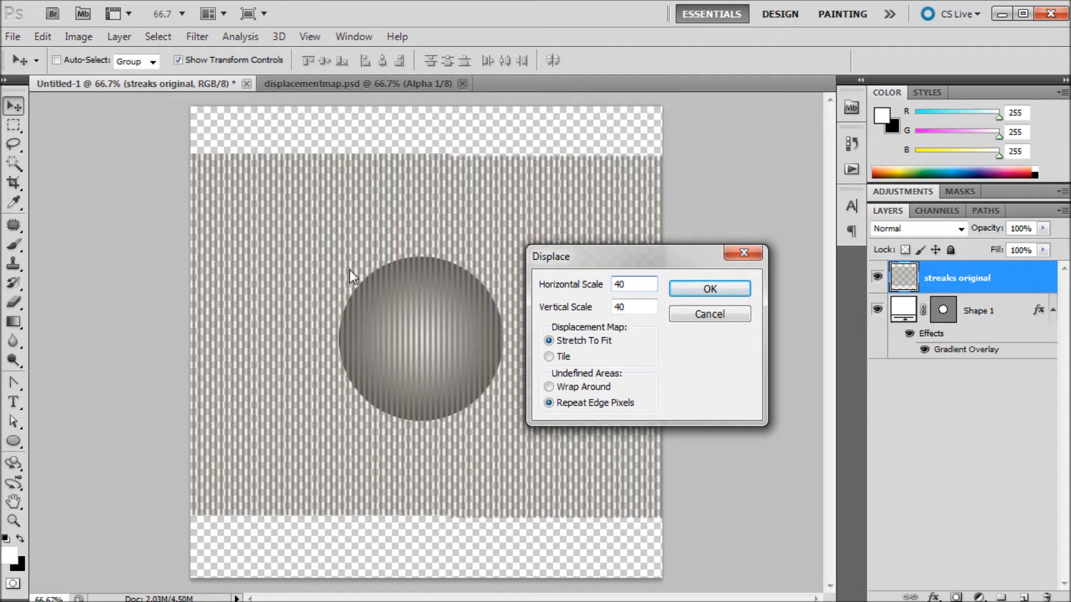
left_click(634, 284)
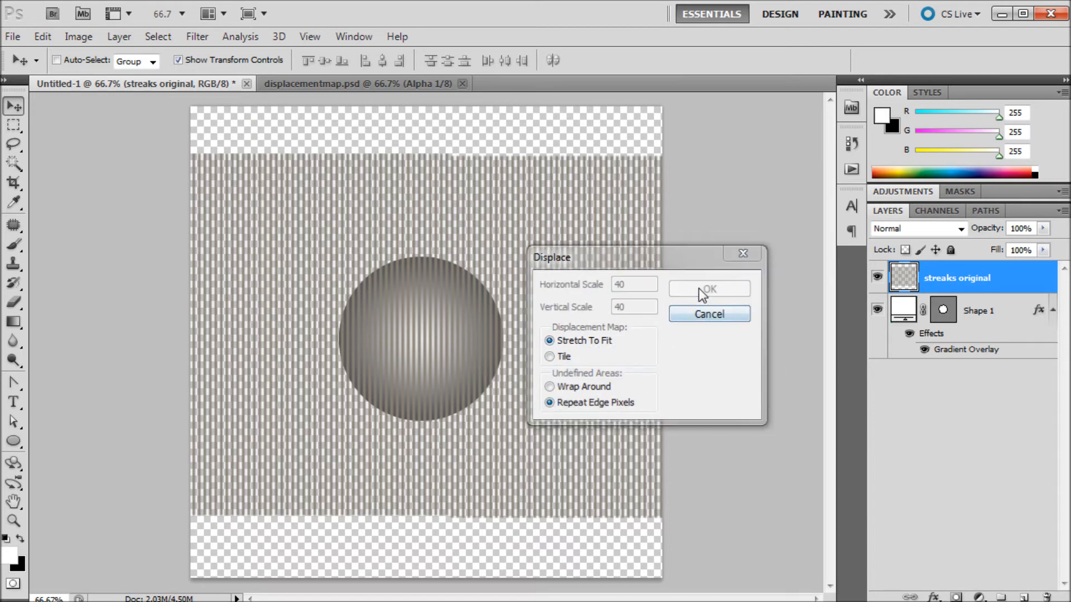
left_click(708, 288)
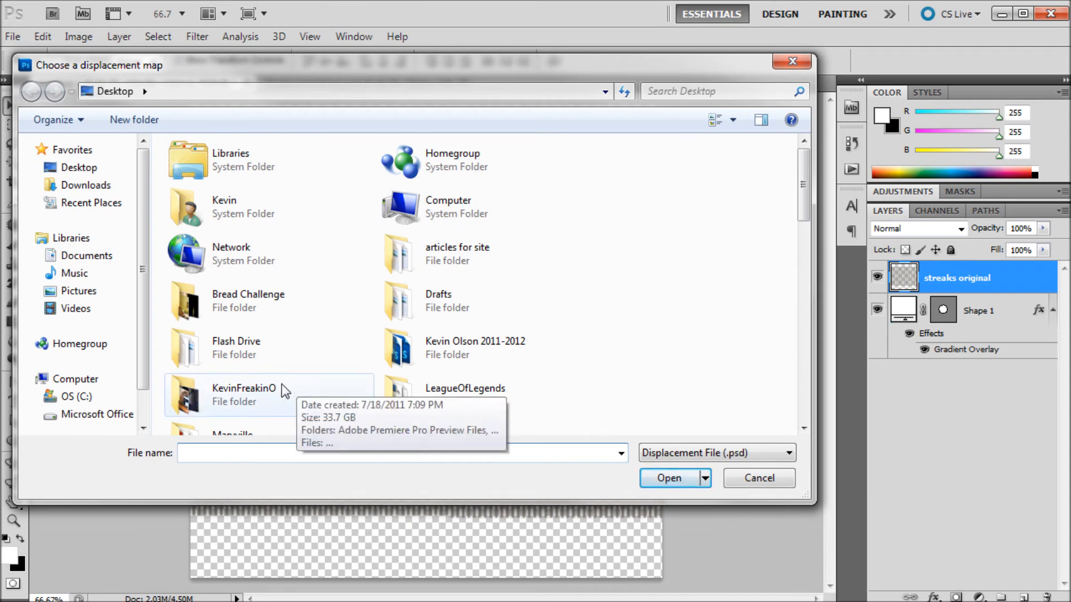
Apply displacementmap.psd as the map, bending the streaks around the ball
type("d")
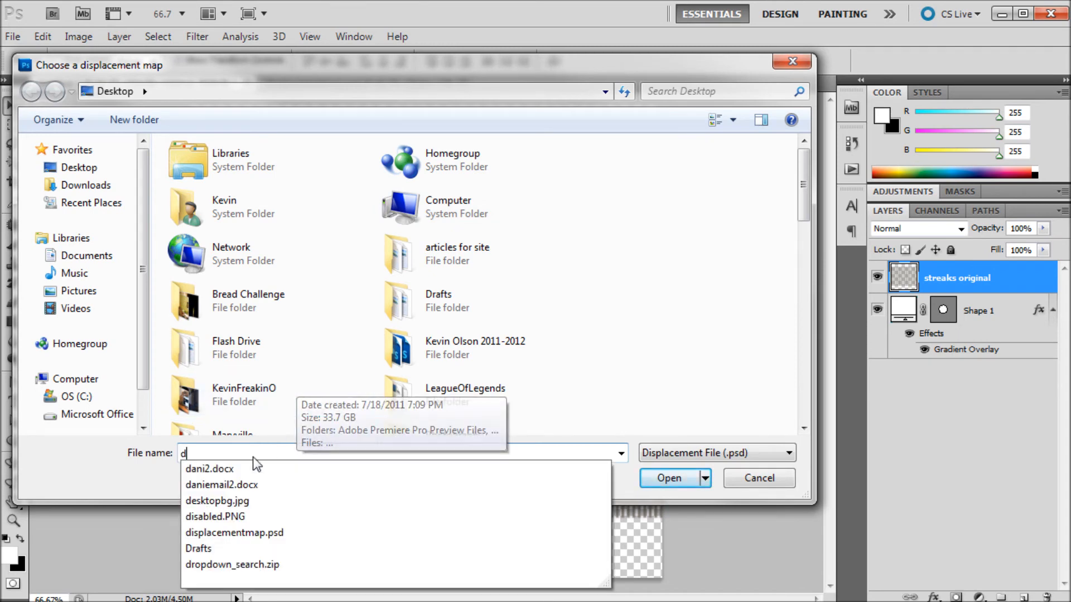
left_click(235, 533)
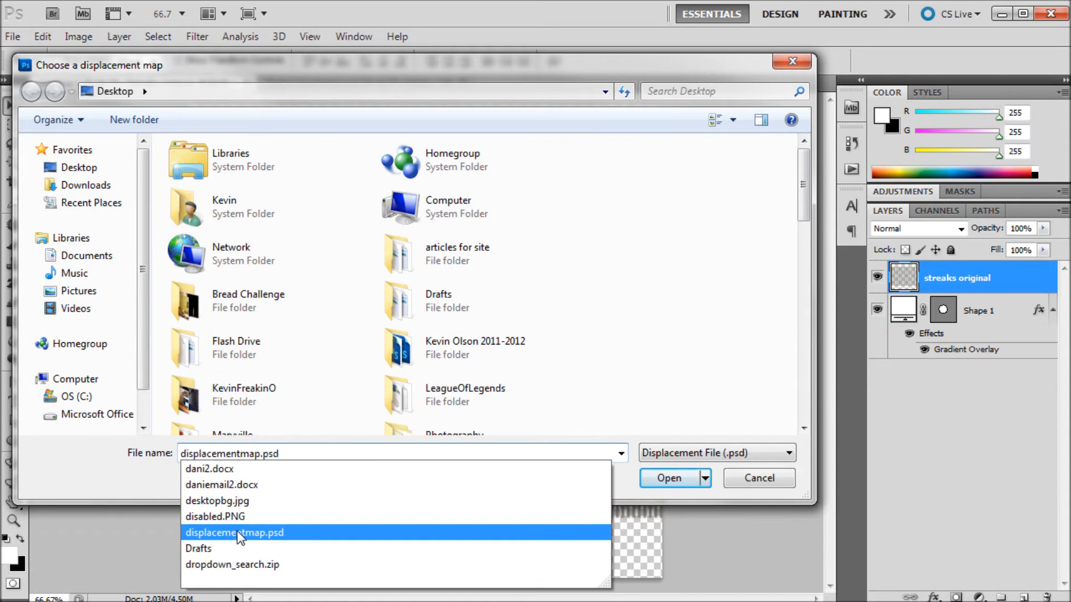
left_click(667, 478)
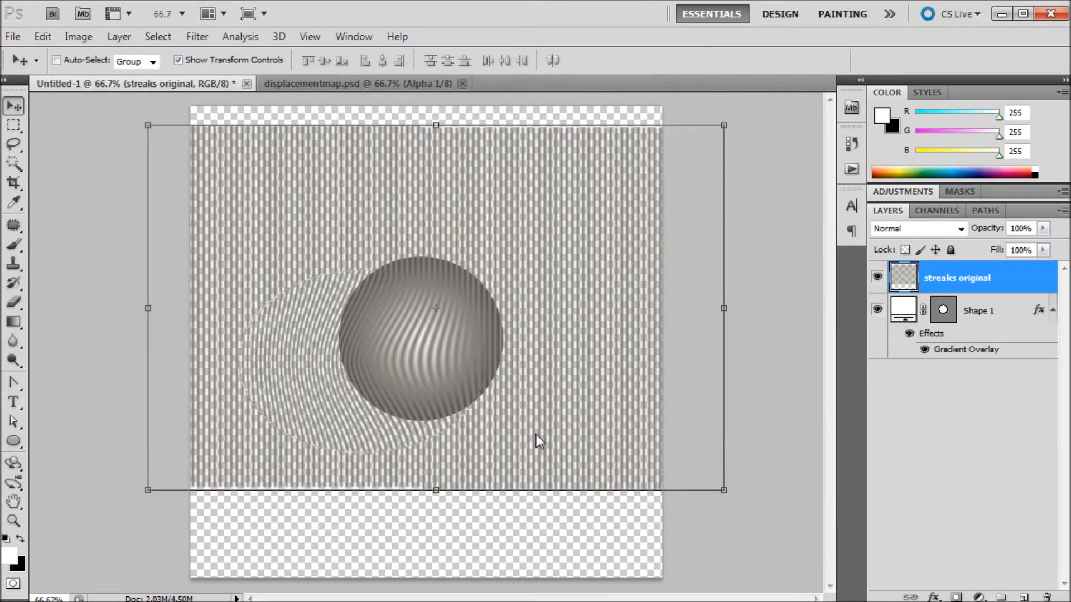
mouse_move(424, 319)
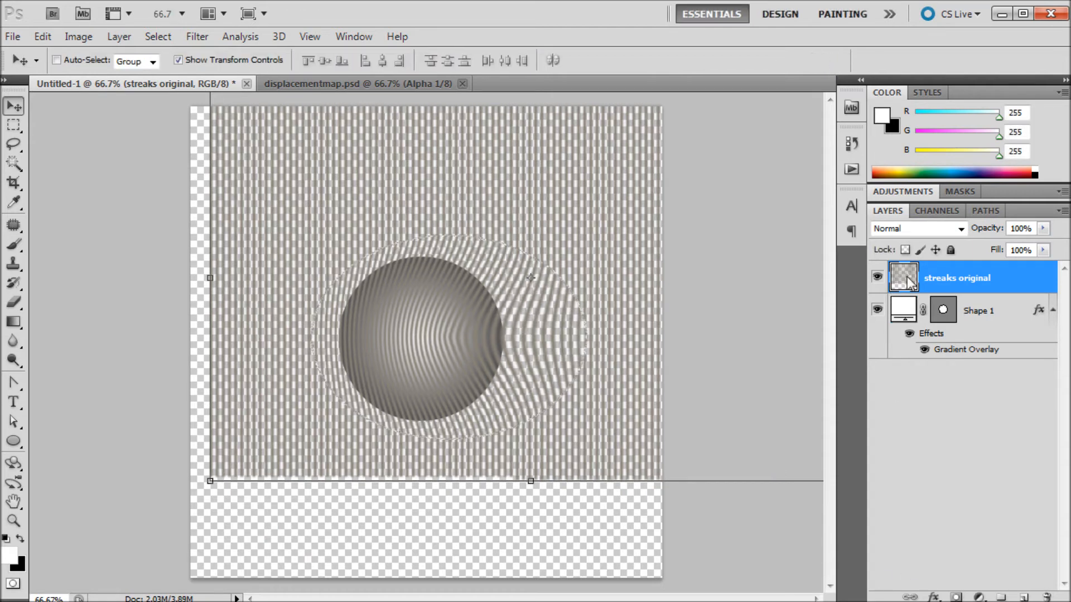
Bring up the alternative marquee selection shapes after aligning the warped streaks
left_click(14, 126)
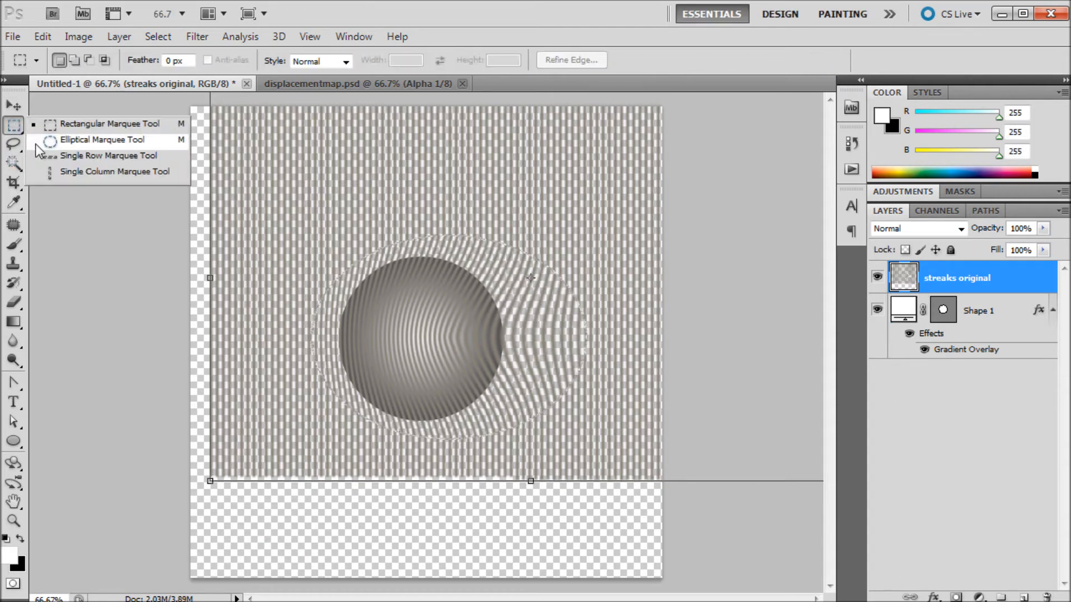
Switch to the Elliptical Marquee Tool to select the ball
left_click(103, 139)
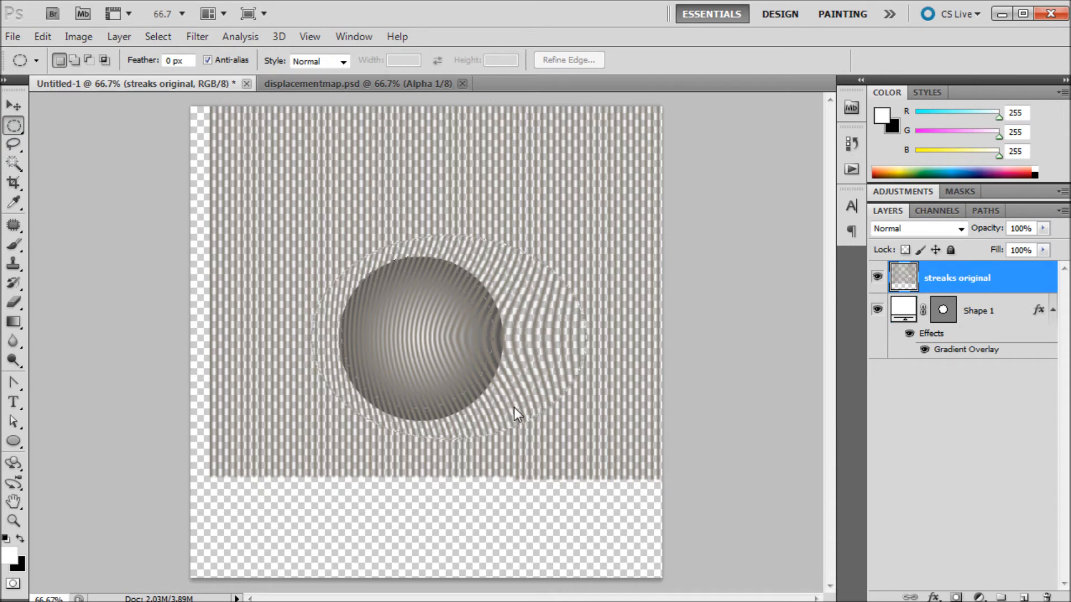
mouse_move(528, 428)
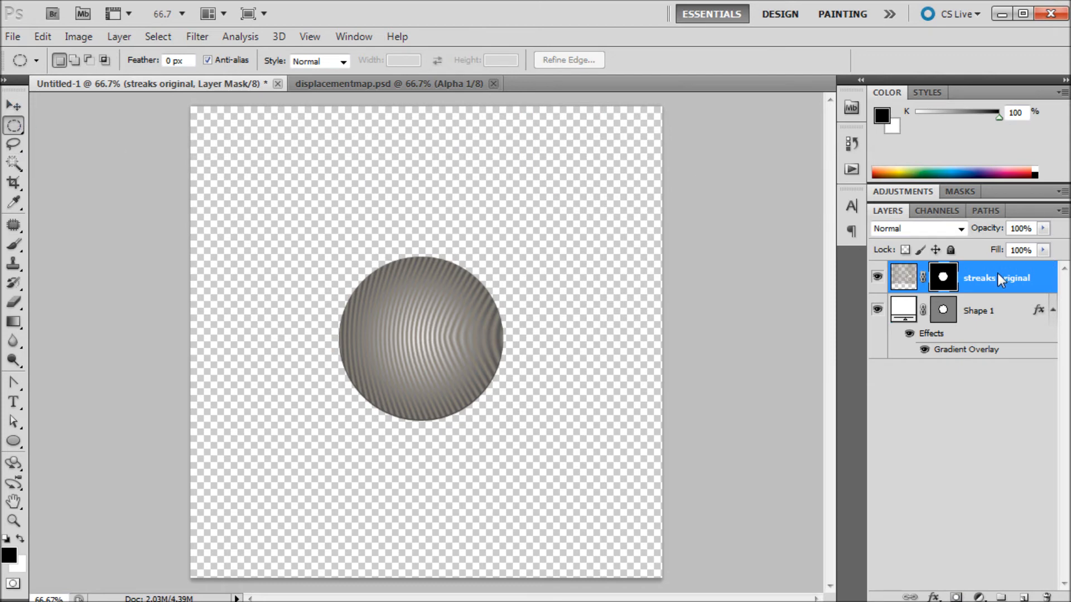
Lower the masked streaks layer's opacity to 46% for a subtle curved texture on the ball
left_click_drag(1045, 227, 1016, 238)
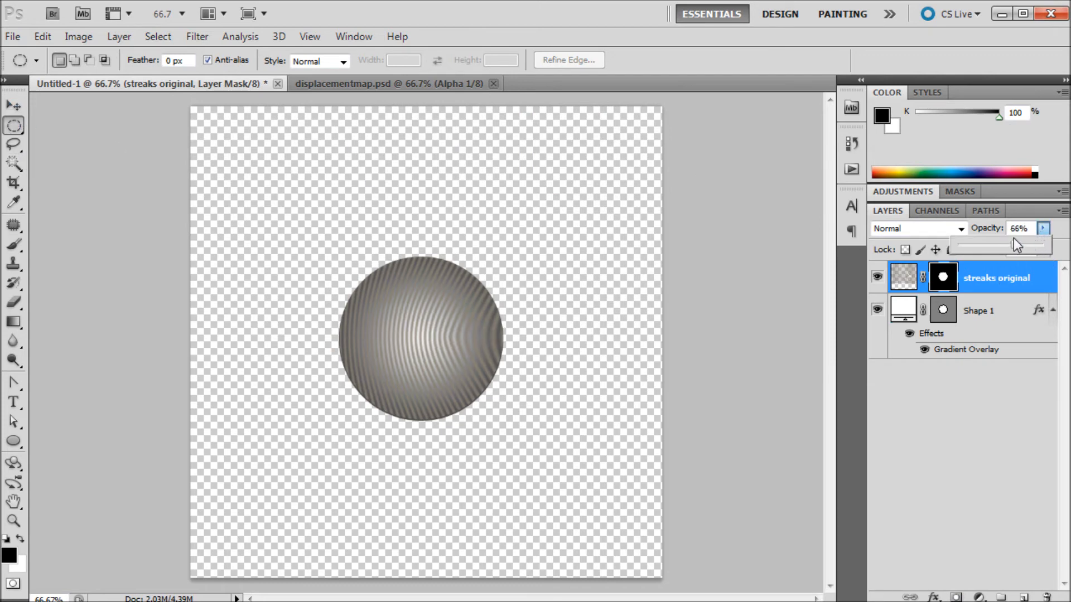
left_click_drag(1016, 244, 1044, 244)
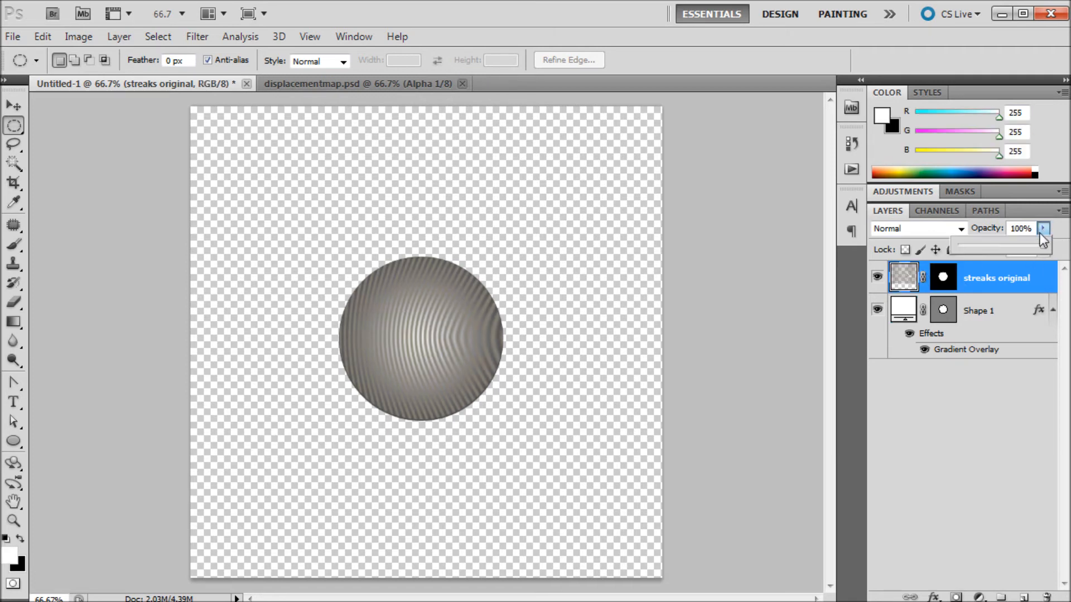
left_click_drag(1042, 244, 997, 244)
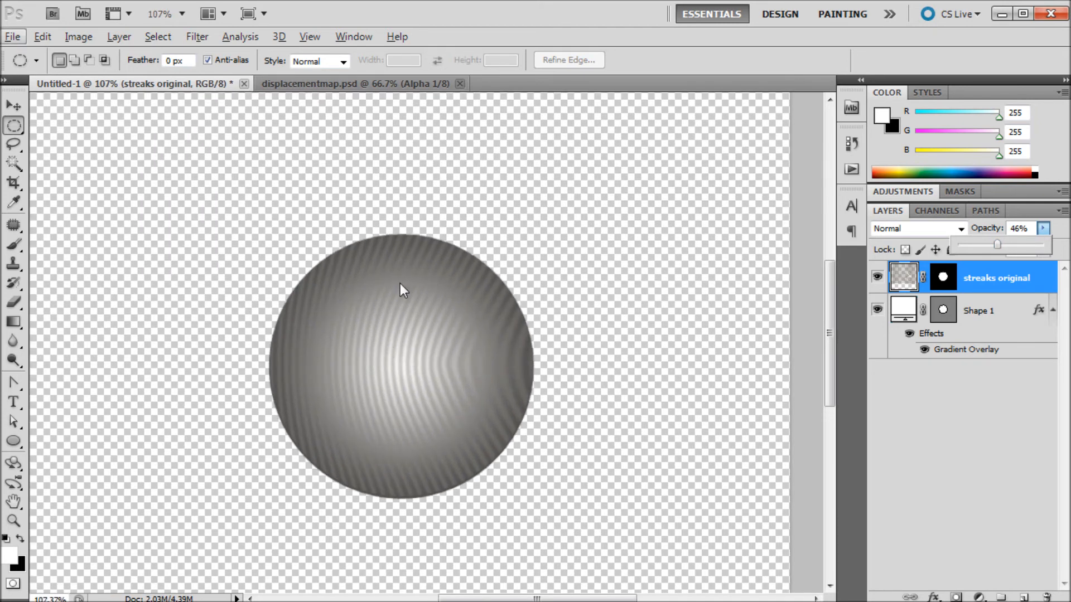
mouse_move(366, 339)
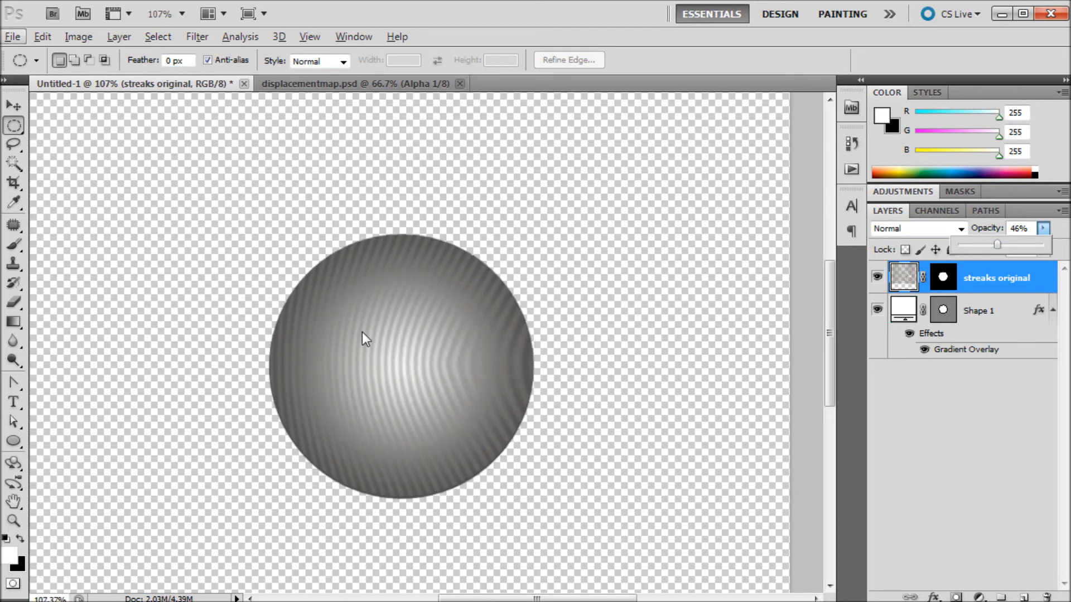
mouse_move(398, 261)
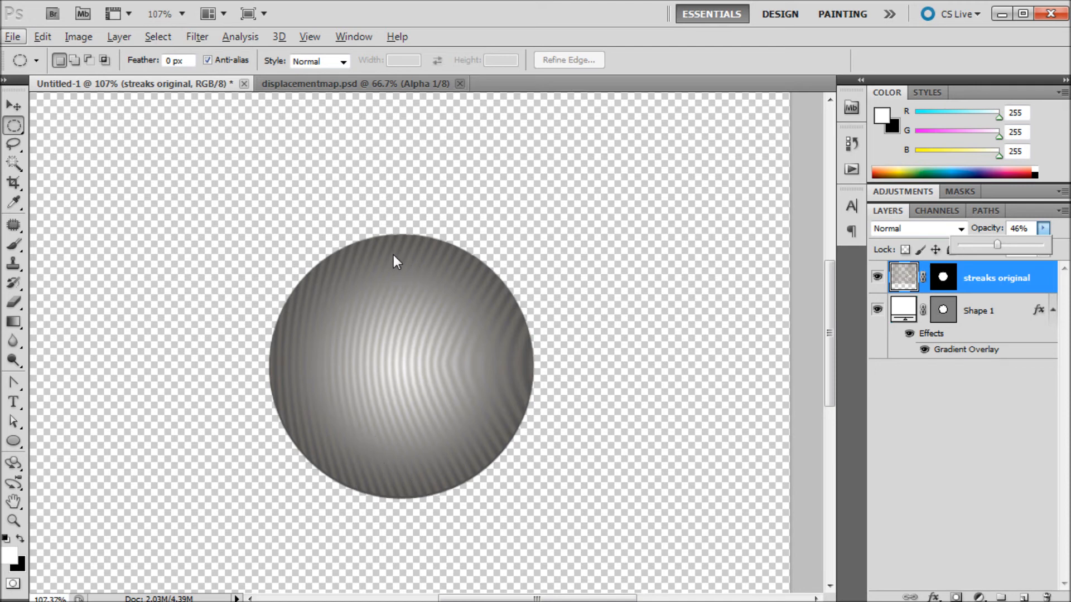
mouse_move(388, 276)
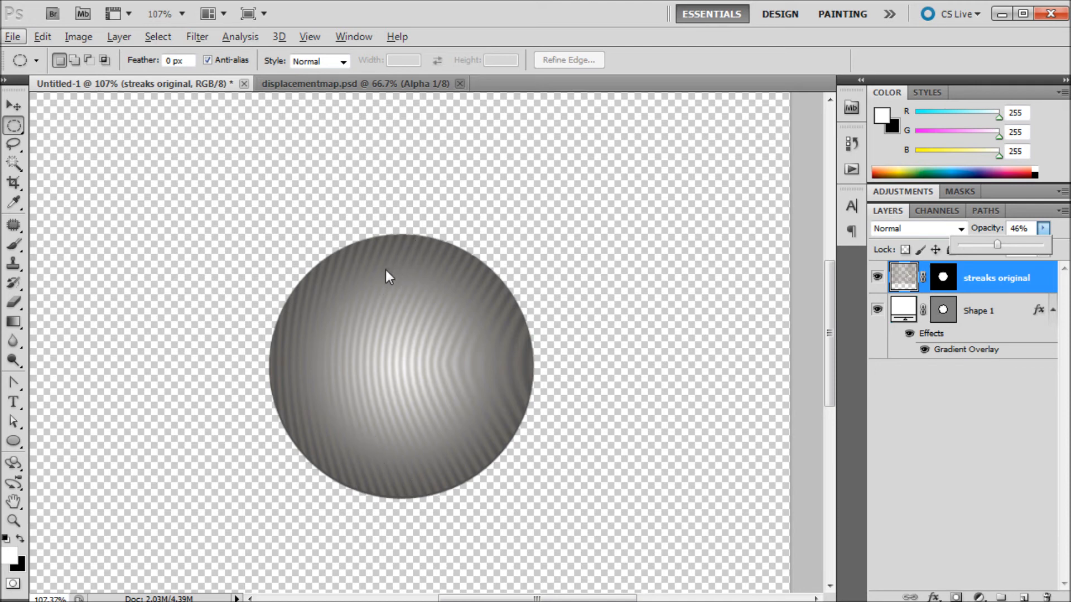
mouse_move(676, 247)
type("66.7")
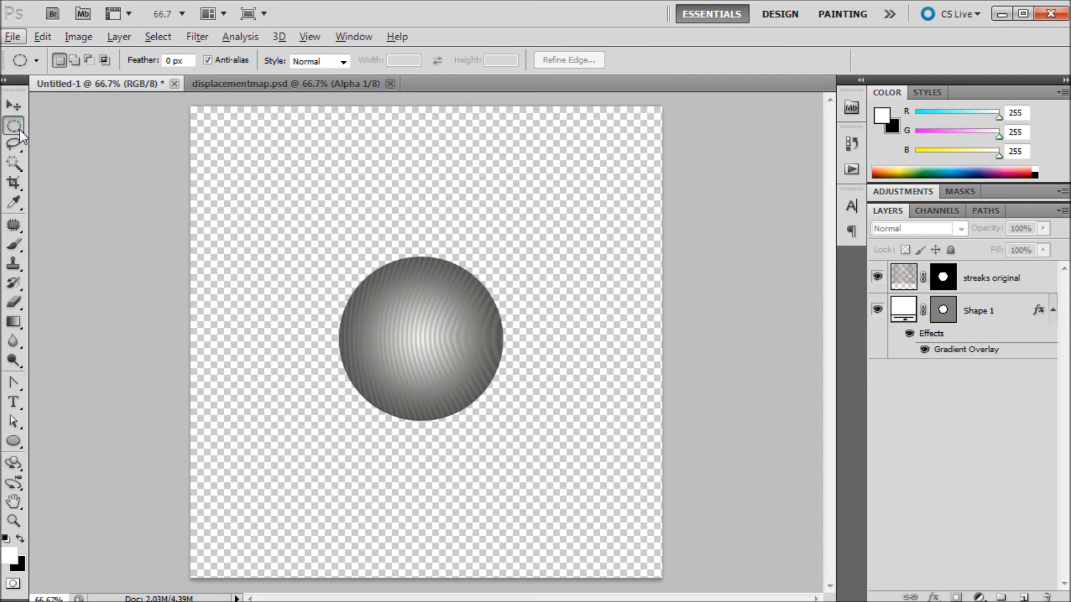
left_click(990, 278)
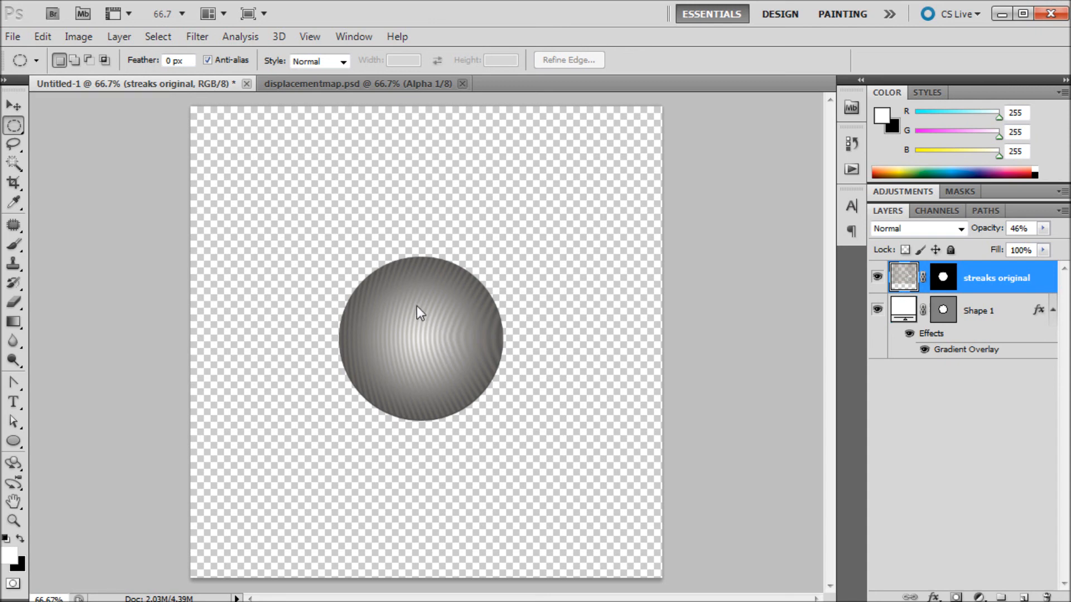
mouse_move(488, 340)
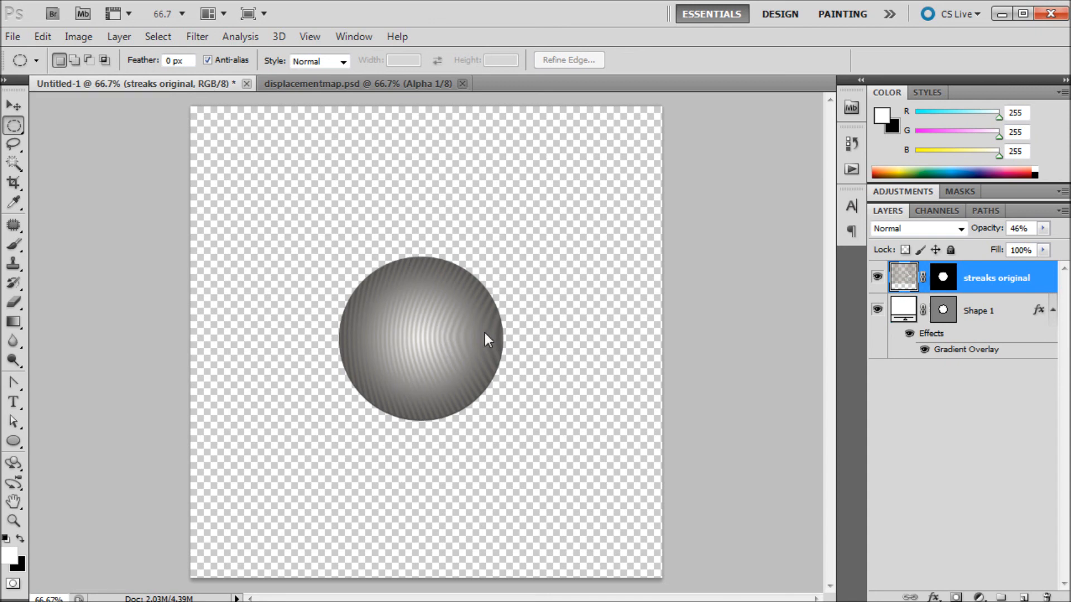
mouse_move(476, 334)
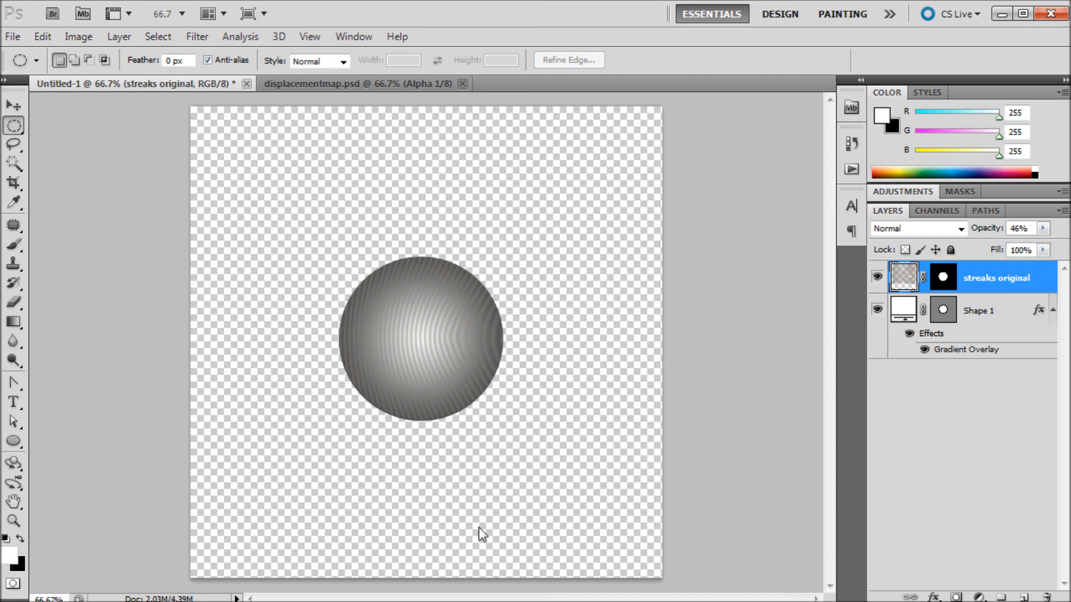
mouse_move(696, 382)
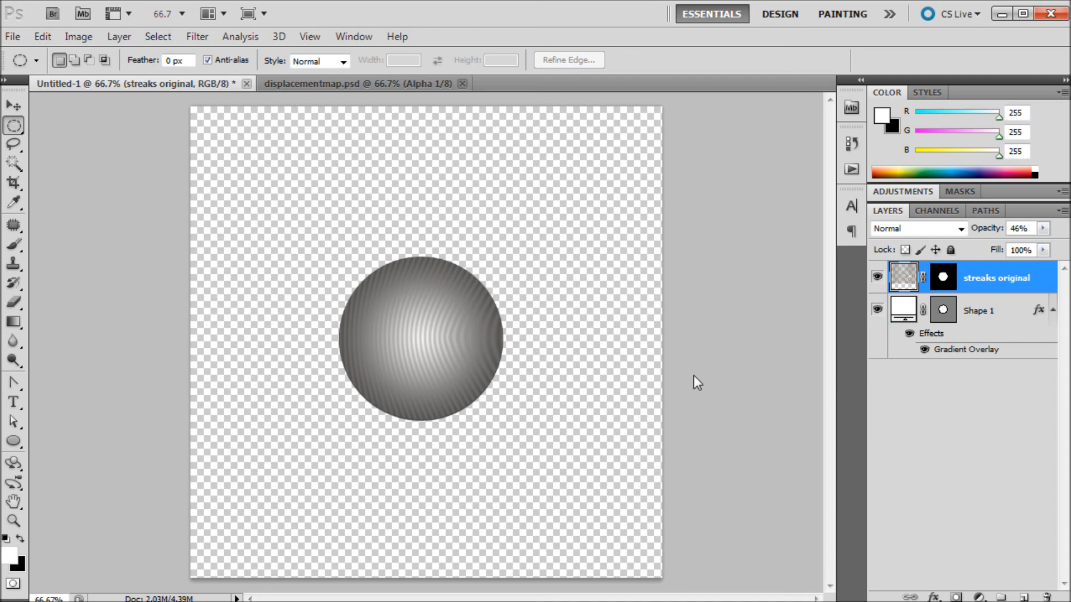
mouse_move(234, 93)
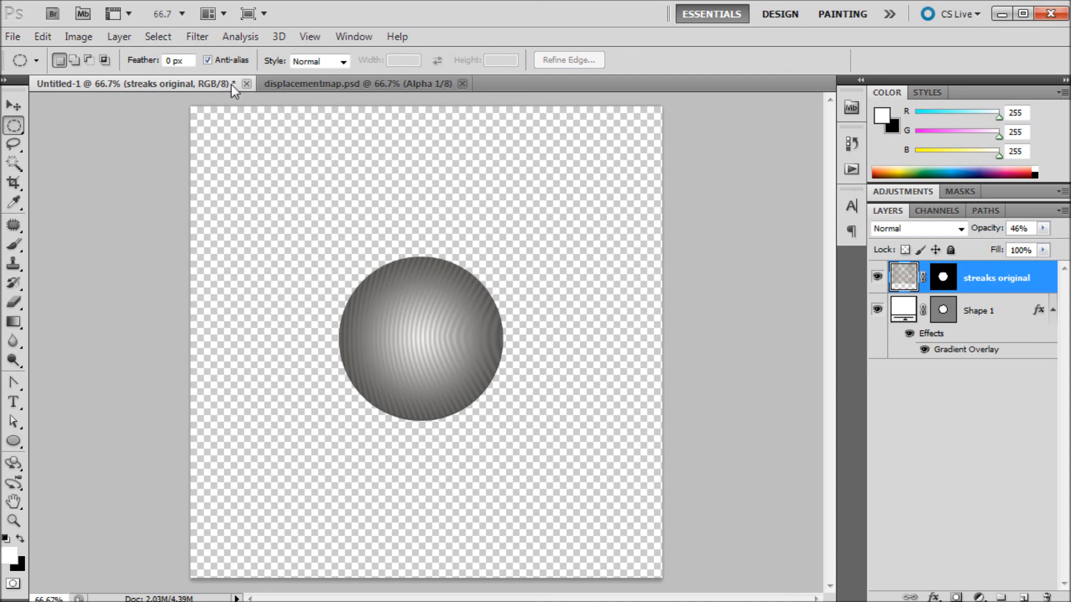